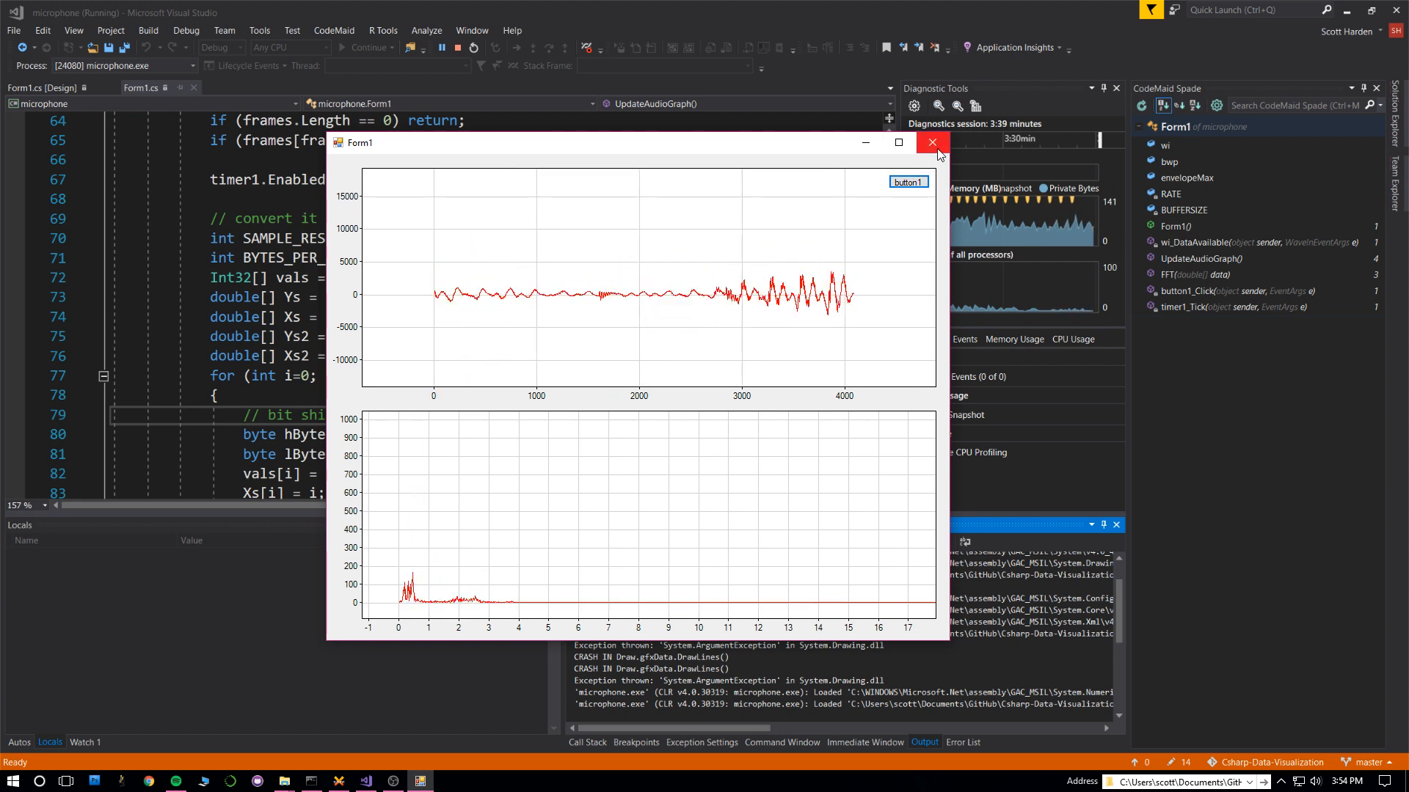
# Stop the running microphone app and show Form1's designer with its two plots
pyautogui.click(931, 142)
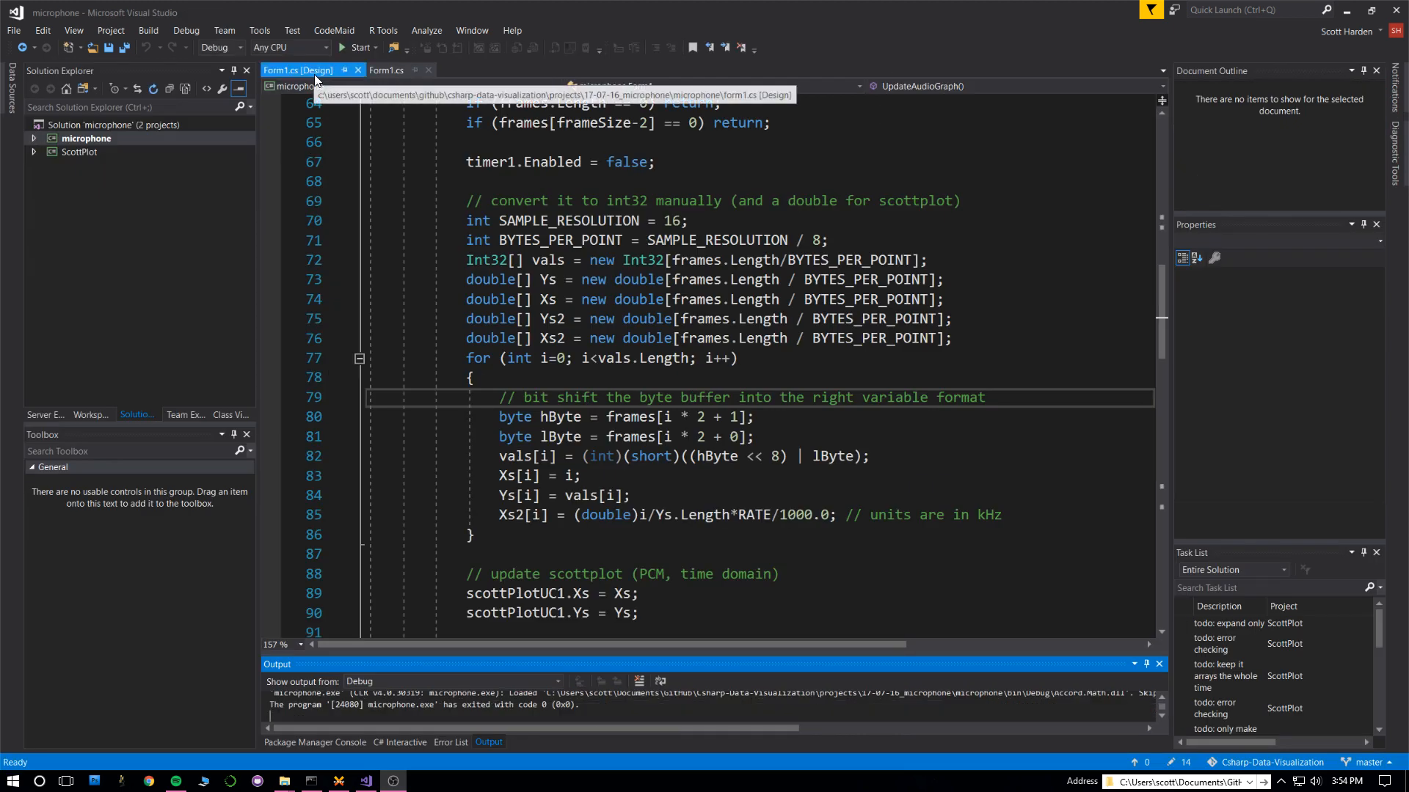
pyautogui.click(298, 70)
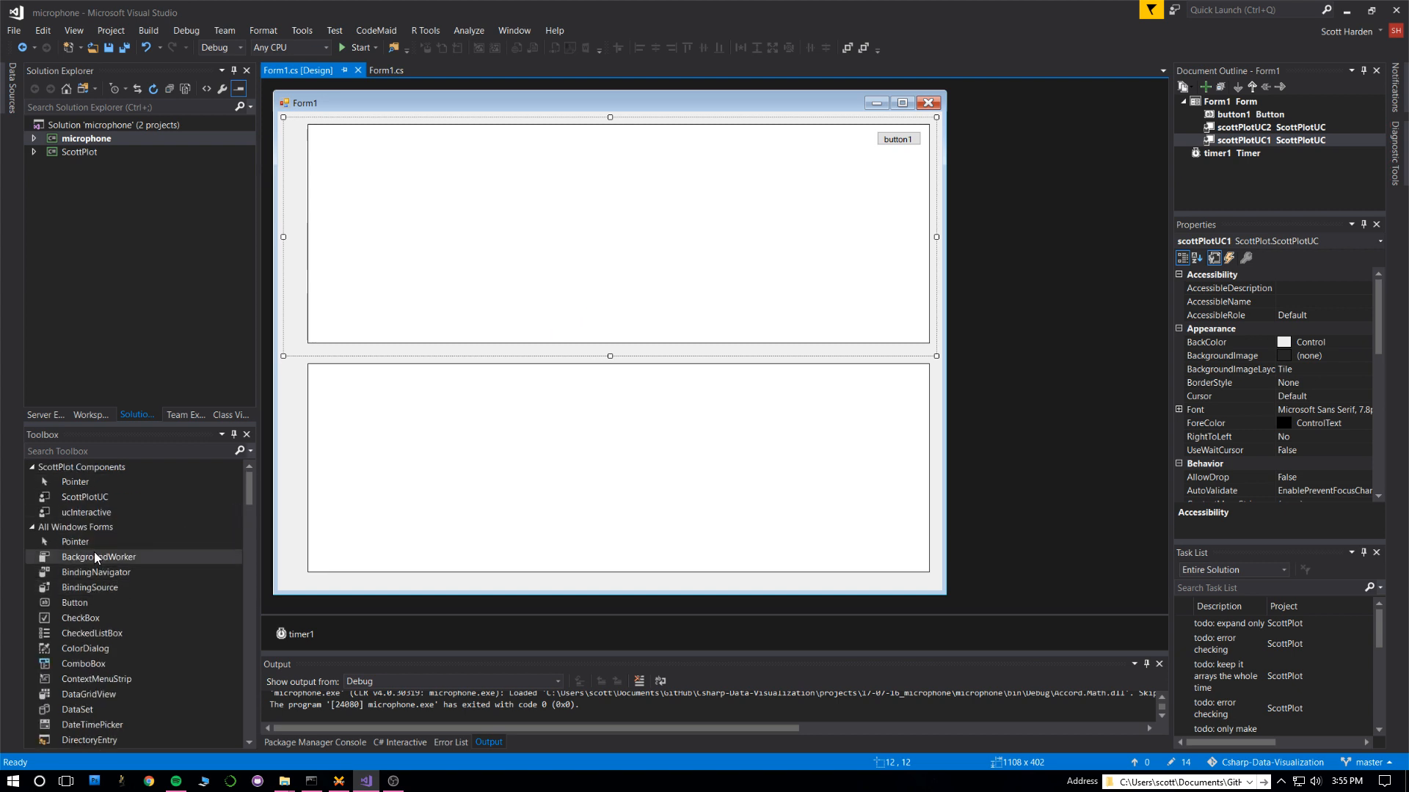
pyautogui.moveTo(75, 618)
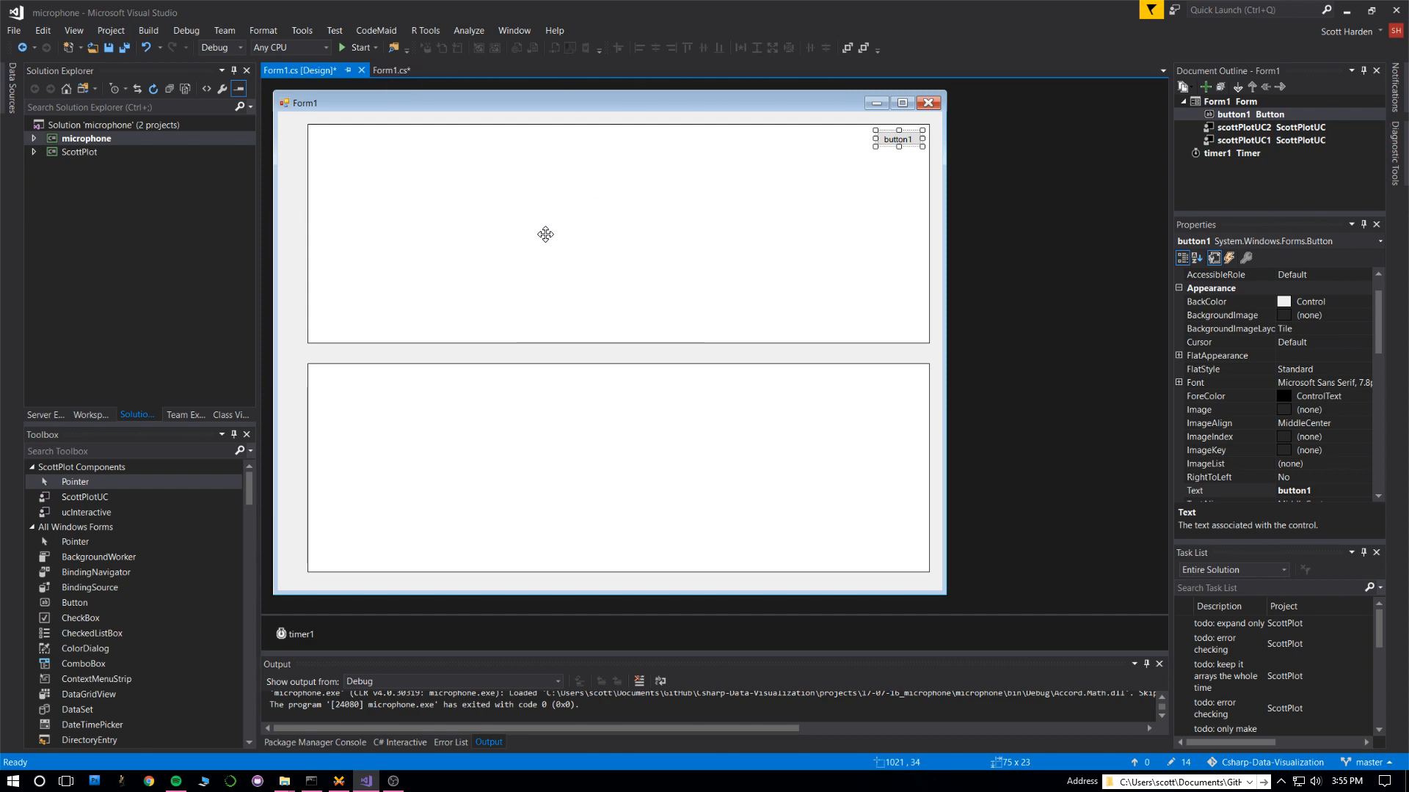
# Show Form1's code with the buffer-size exponent highlighted and the constructor's recording setup in view
pyautogui.click(390, 71)
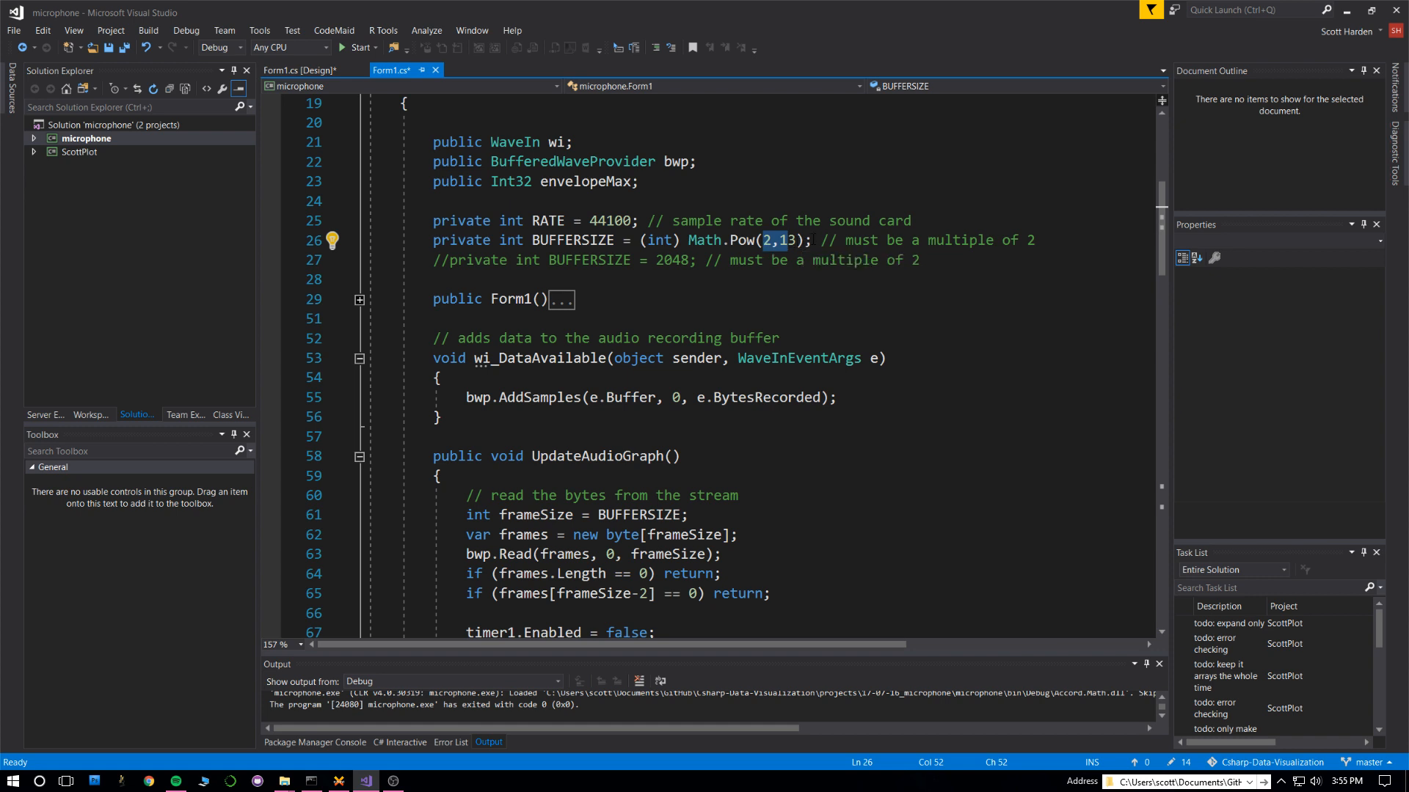
pyautogui.click(723, 278)
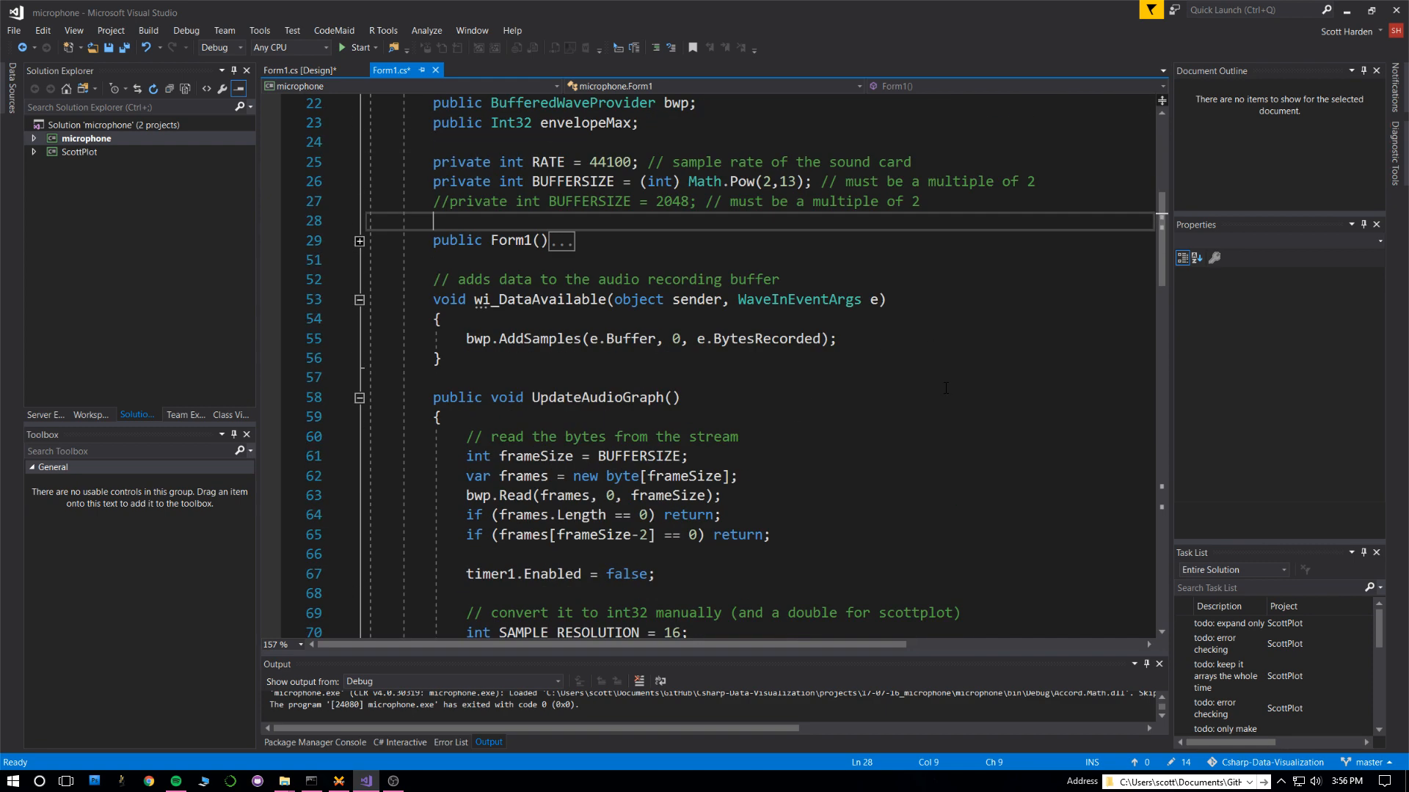
pyautogui.scroll(-3)
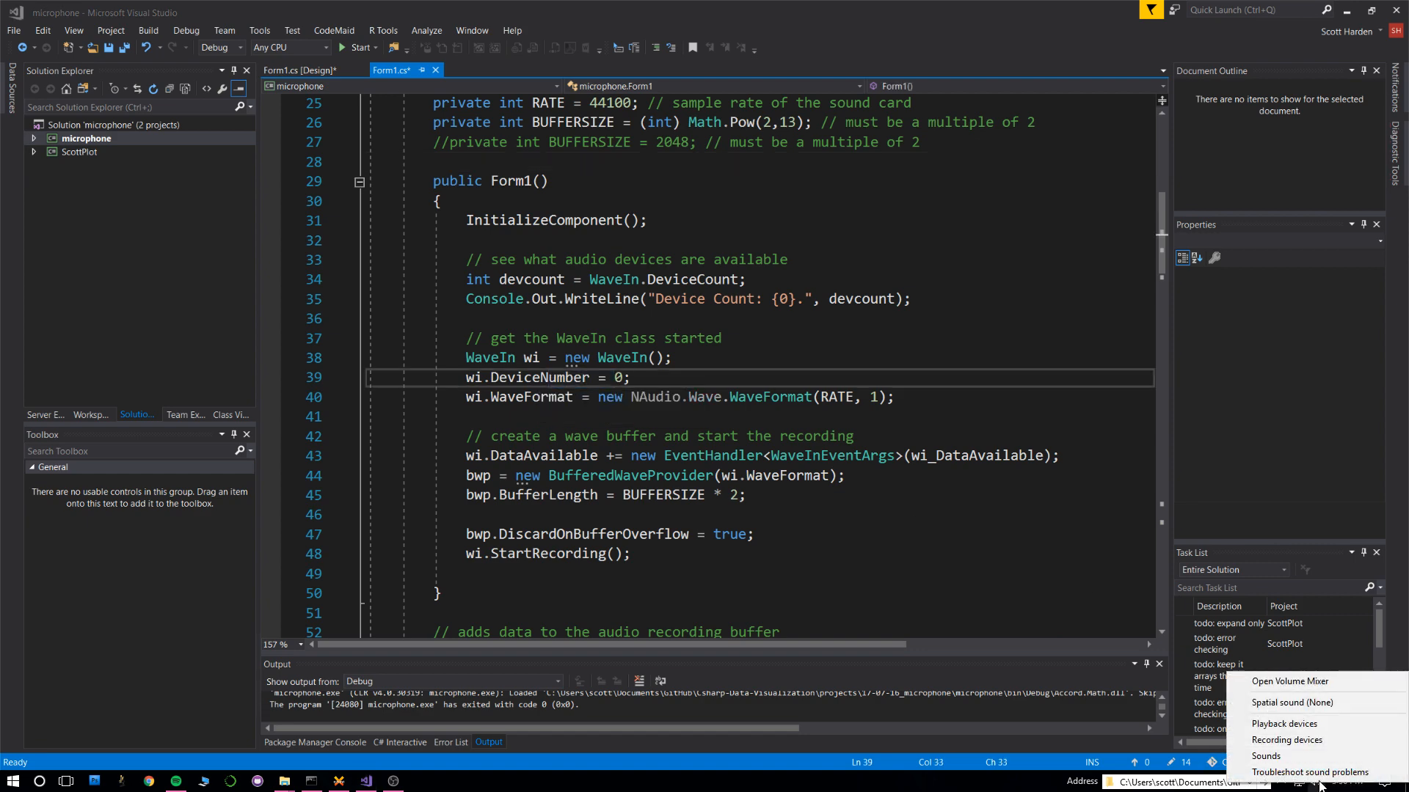
pyautogui.click(1286, 740)
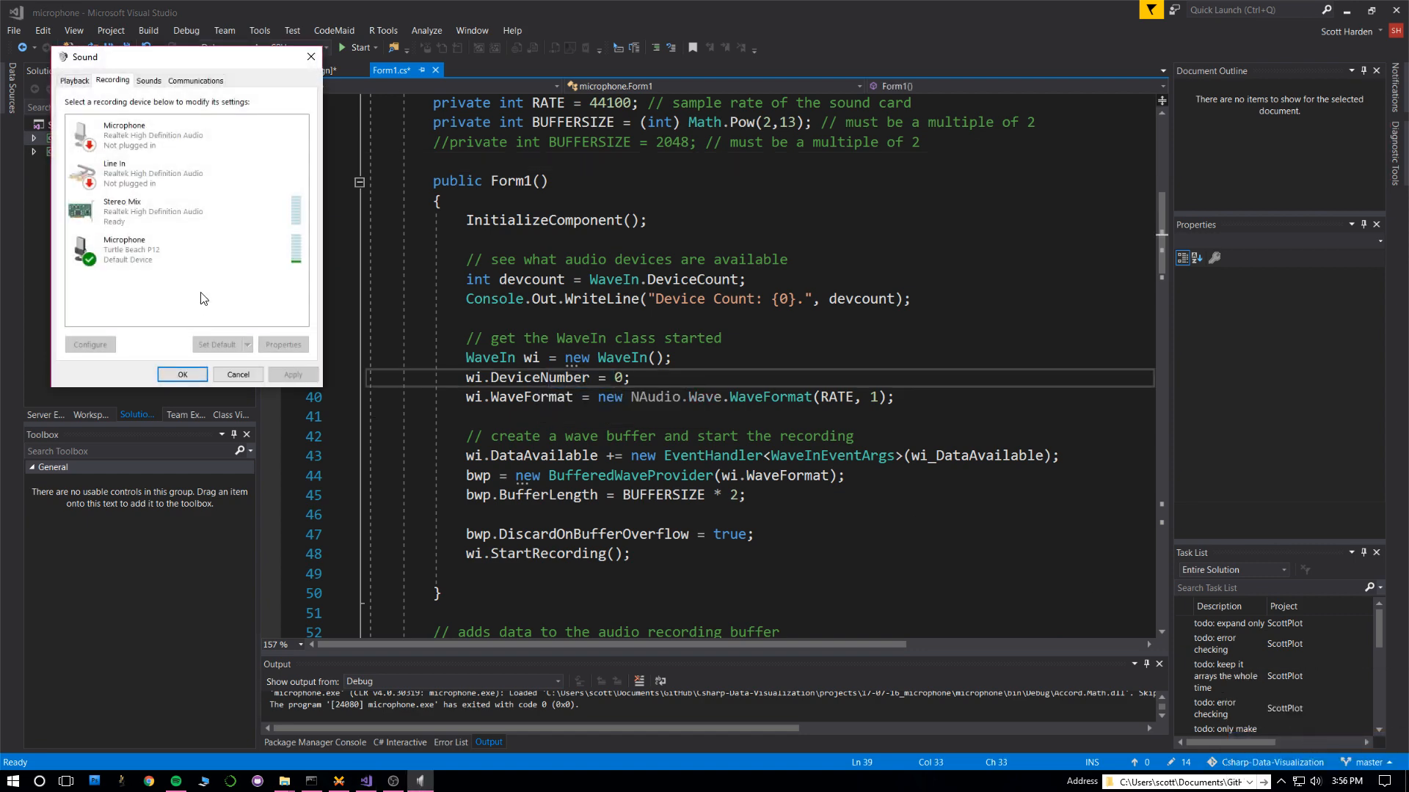
pyautogui.click(153, 209)
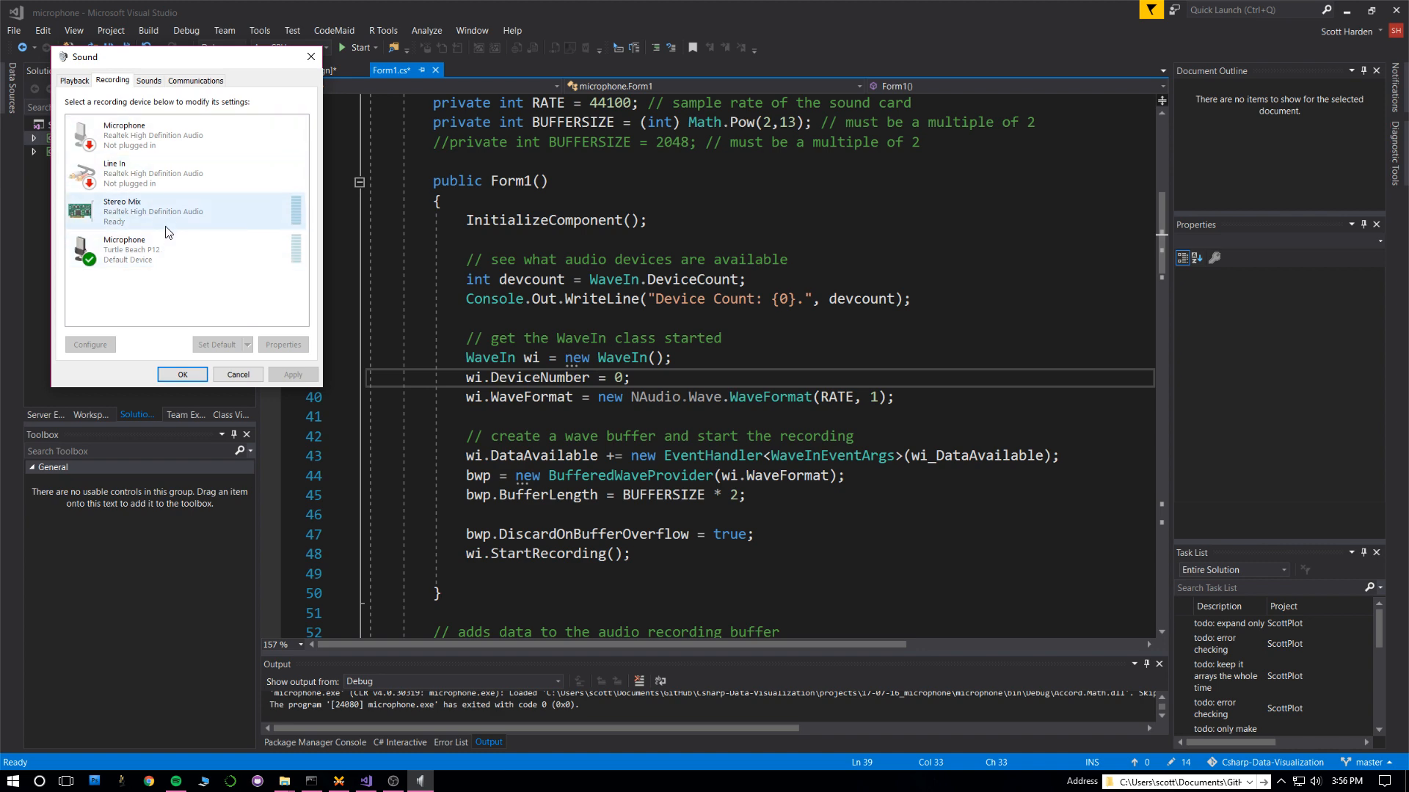
pyautogui.click(182, 374)
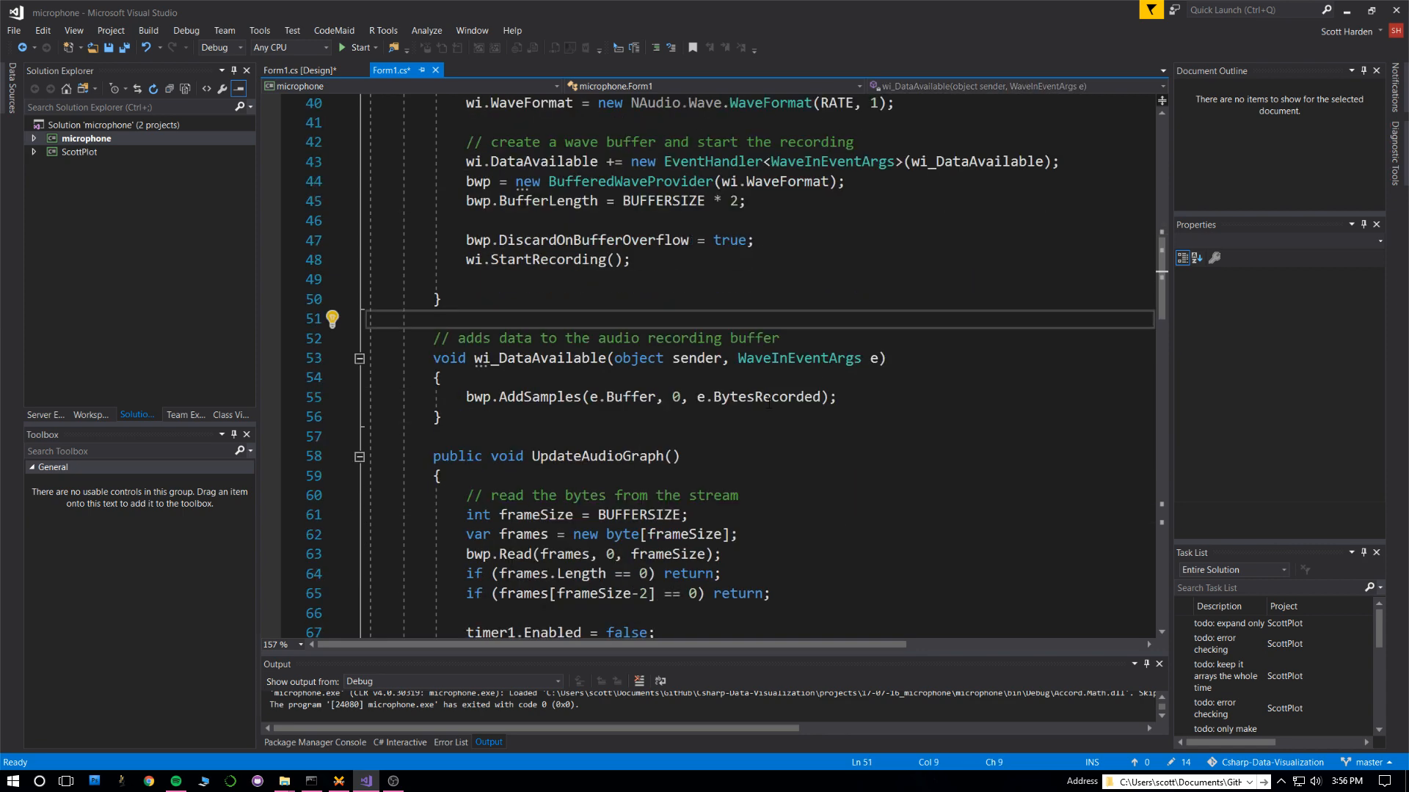
pyautogui.click(301, 71)
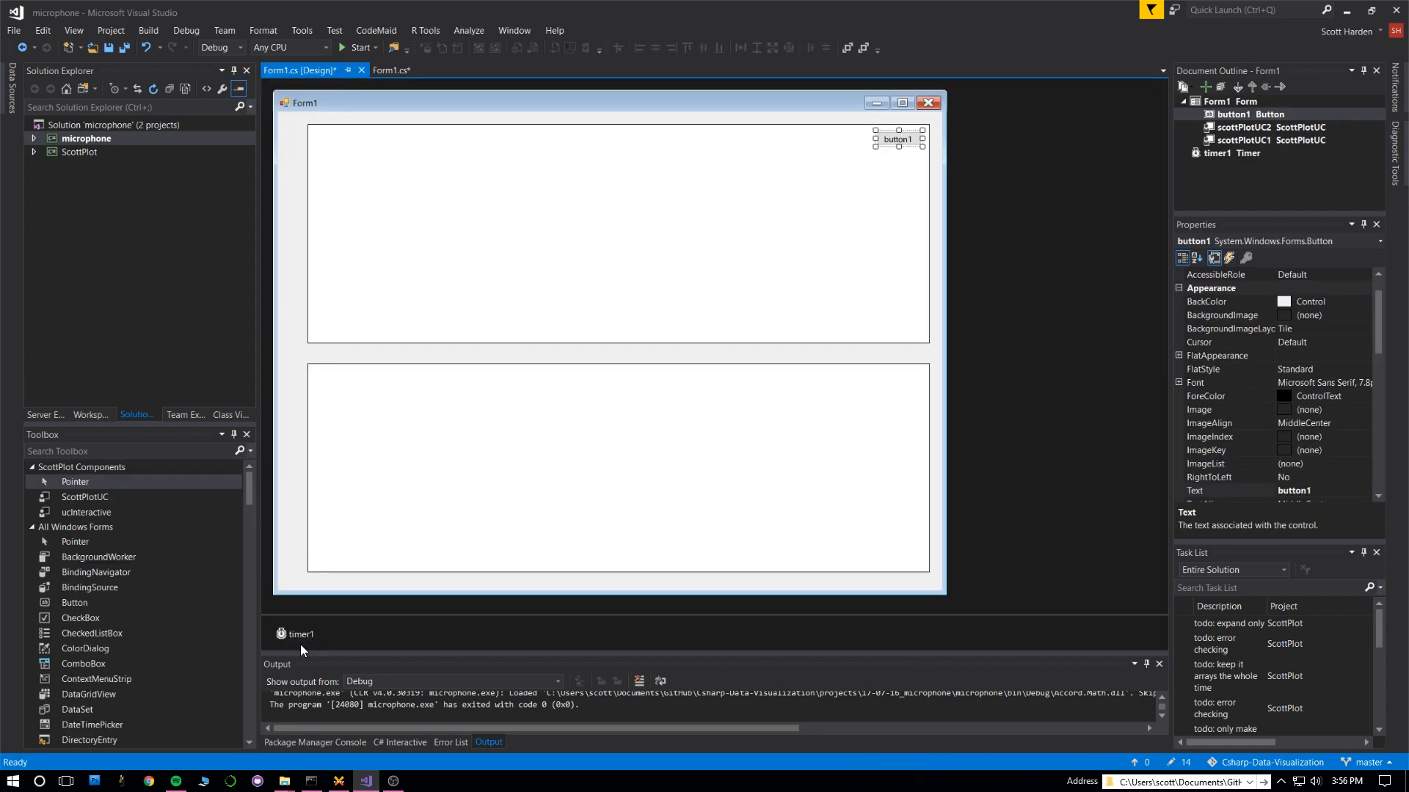
pyautogui.click(296, 634)
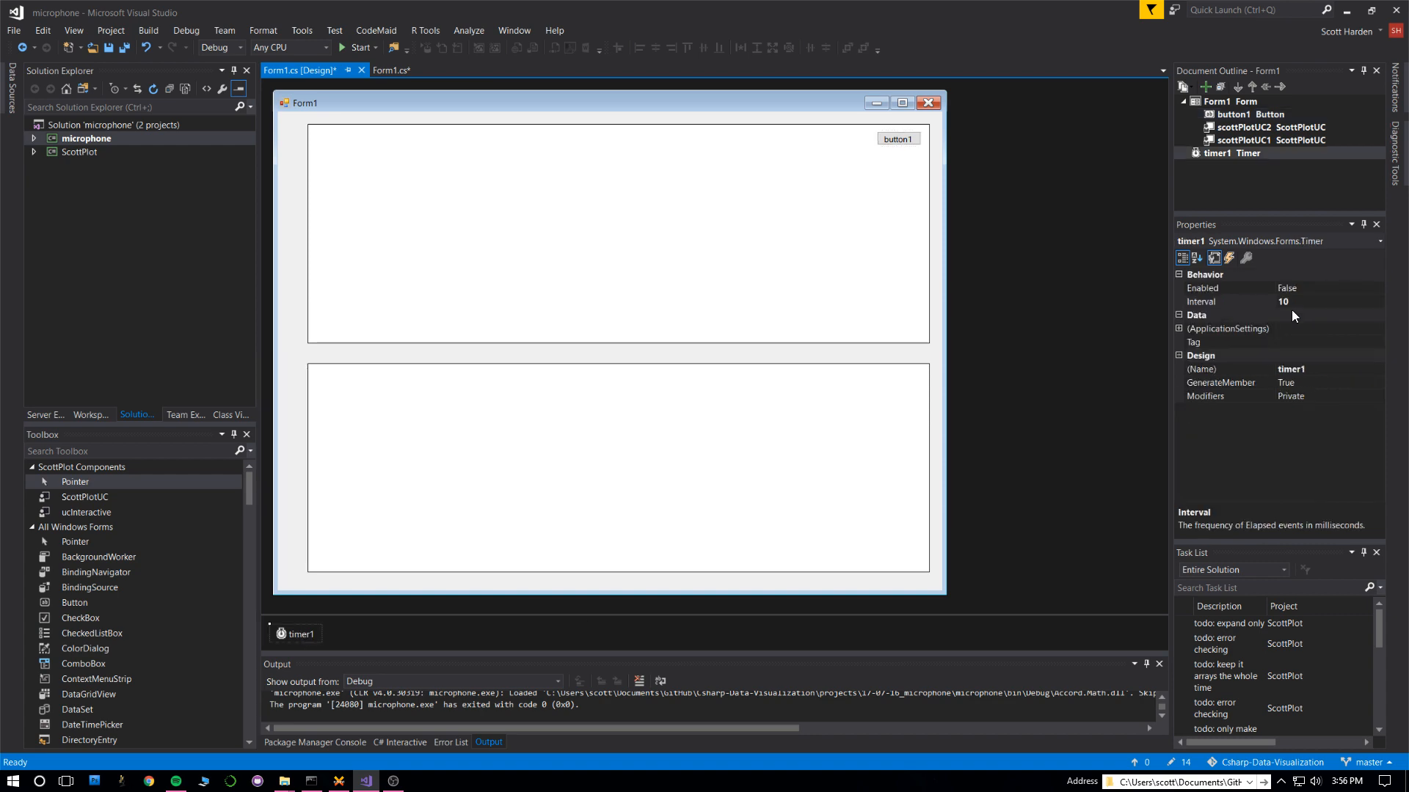
pyautogui.click(393, 69)
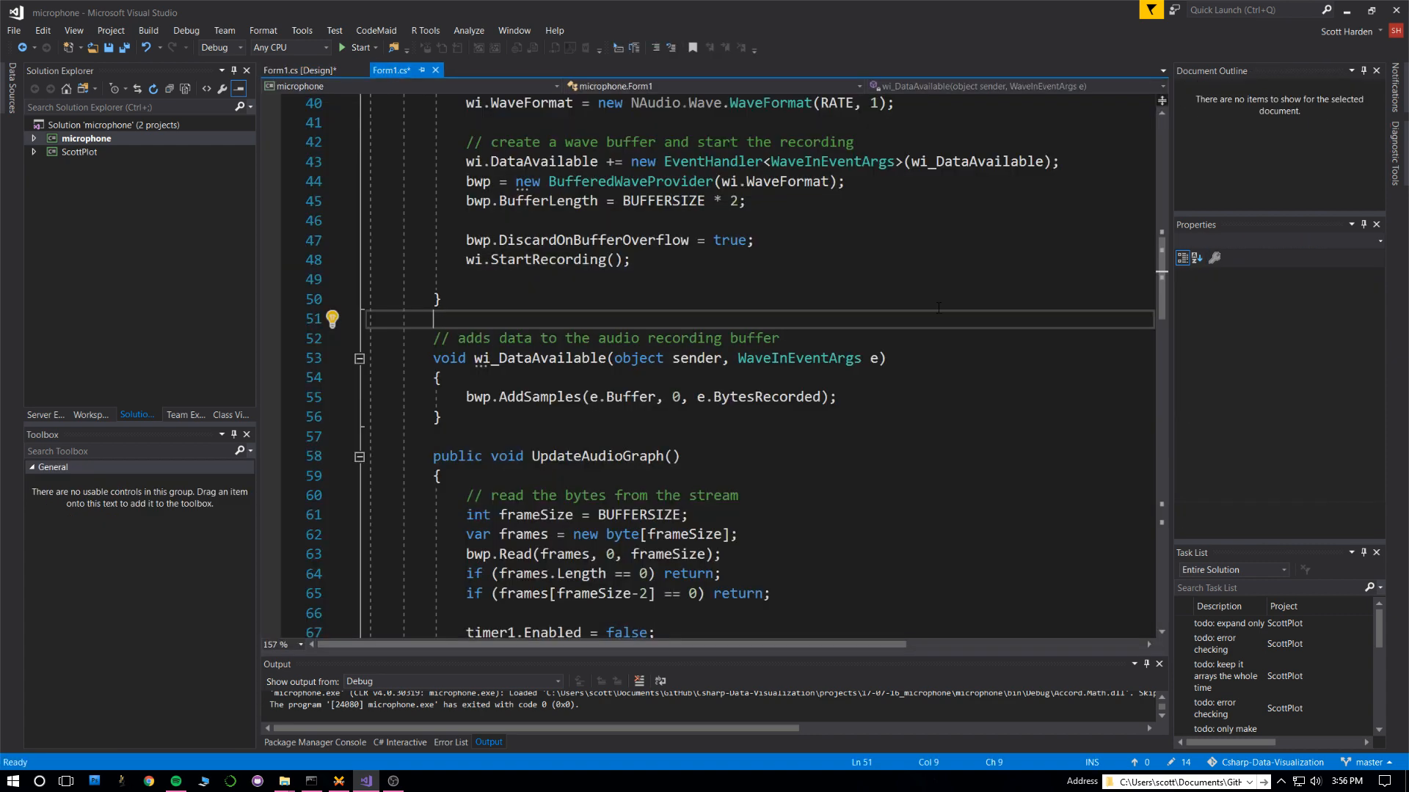
# Review UpdateAudioGraph's byte-to-int16 loop and highlight every use of Ys2
pyautogui.scroll(-3)
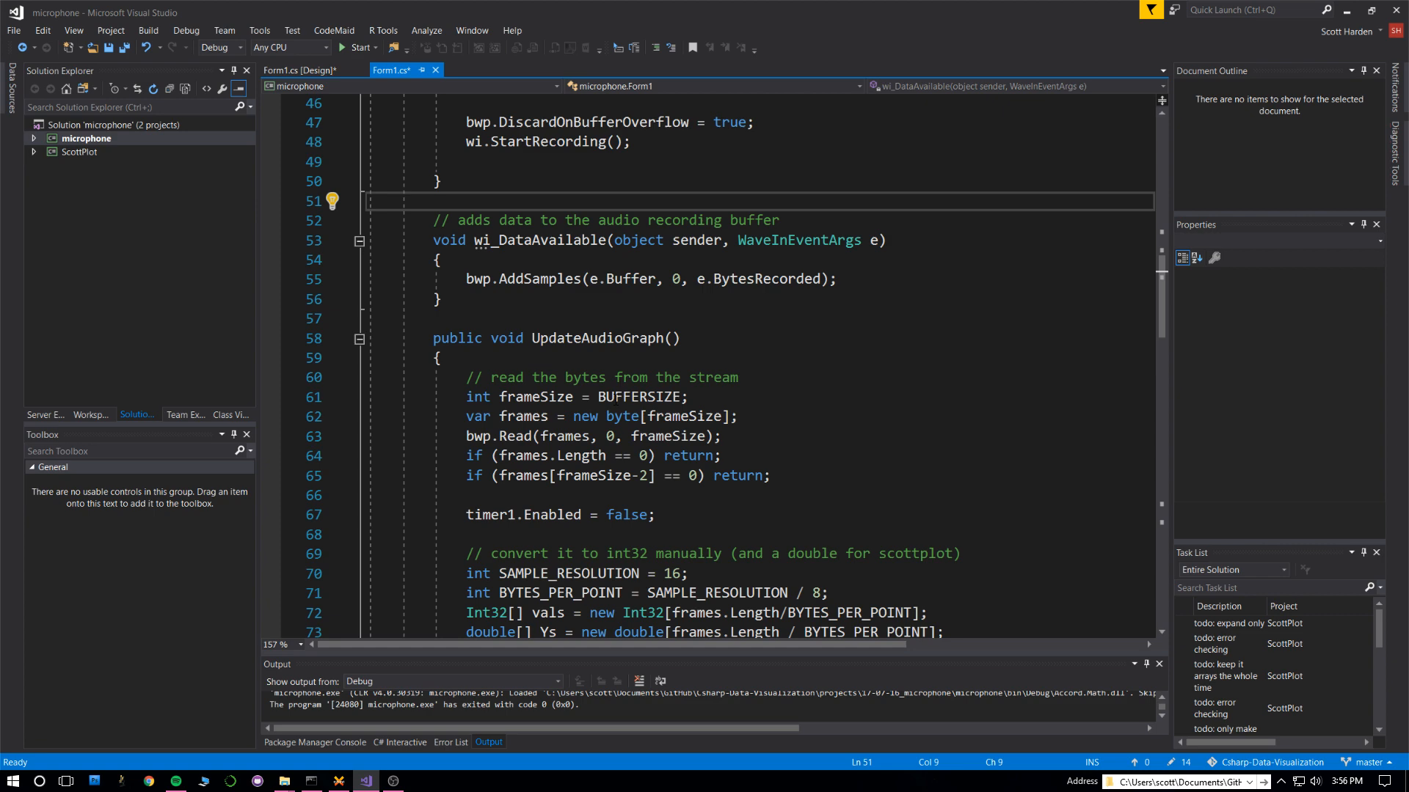
pyautogui.scroll(-3)
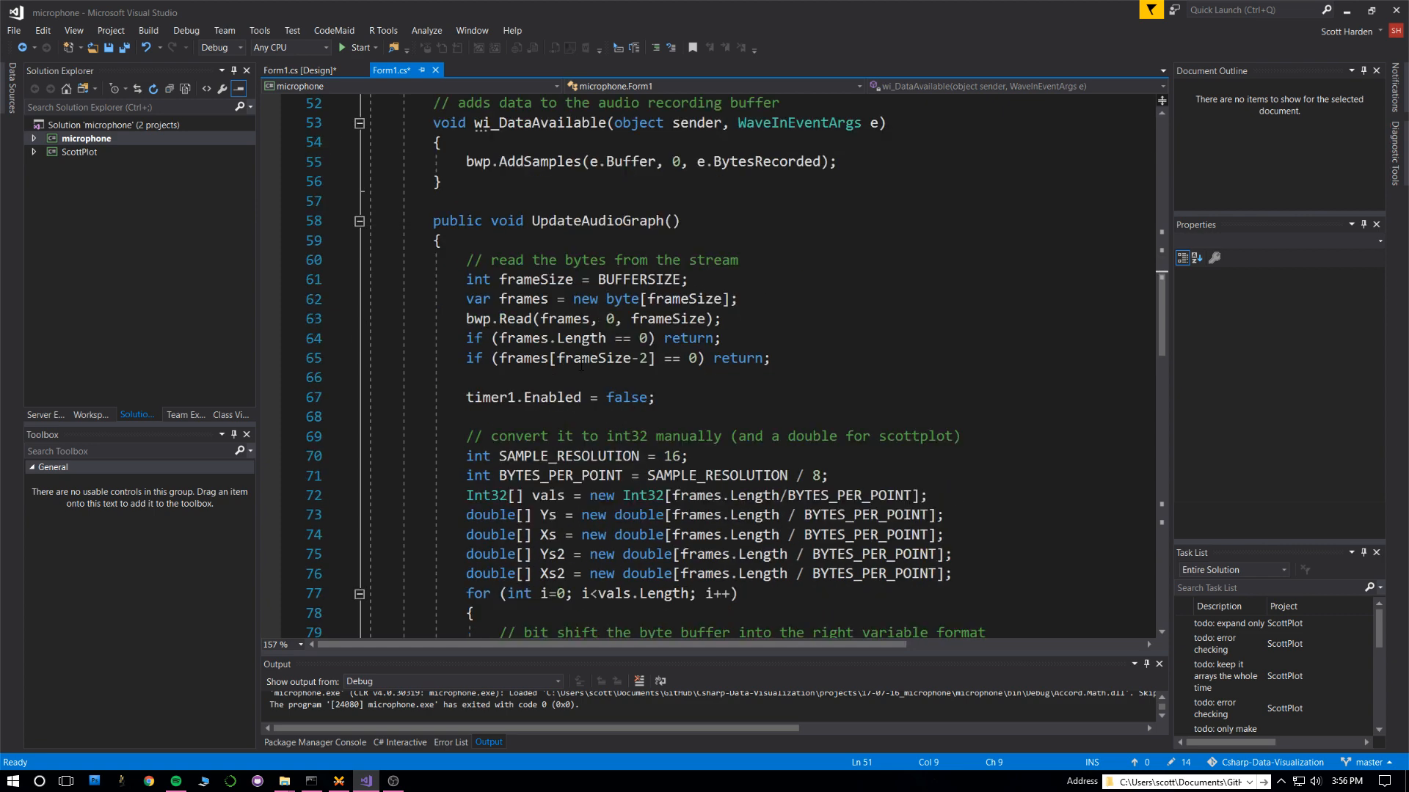
pyautogui.scroll(-3)
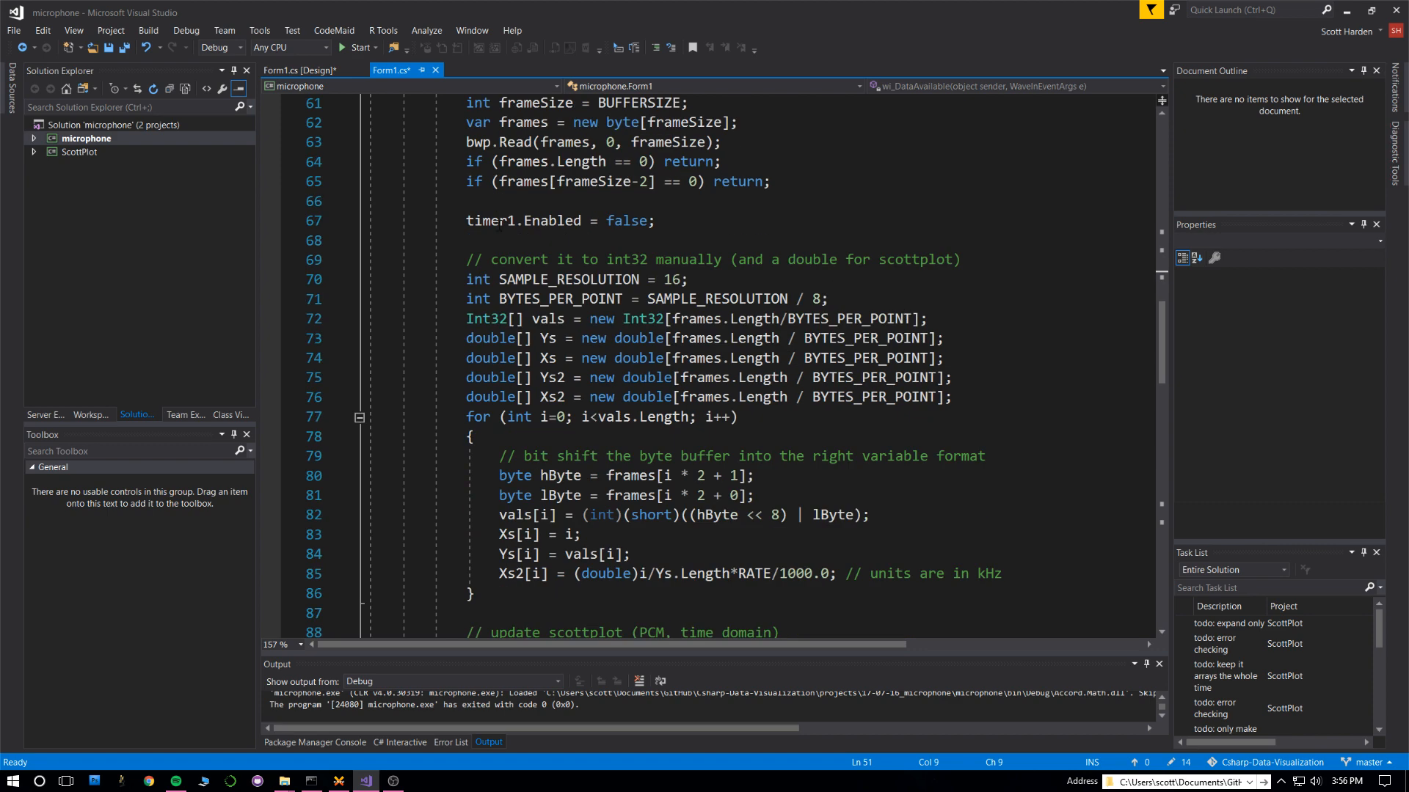
pyautogui.scroll(-3)
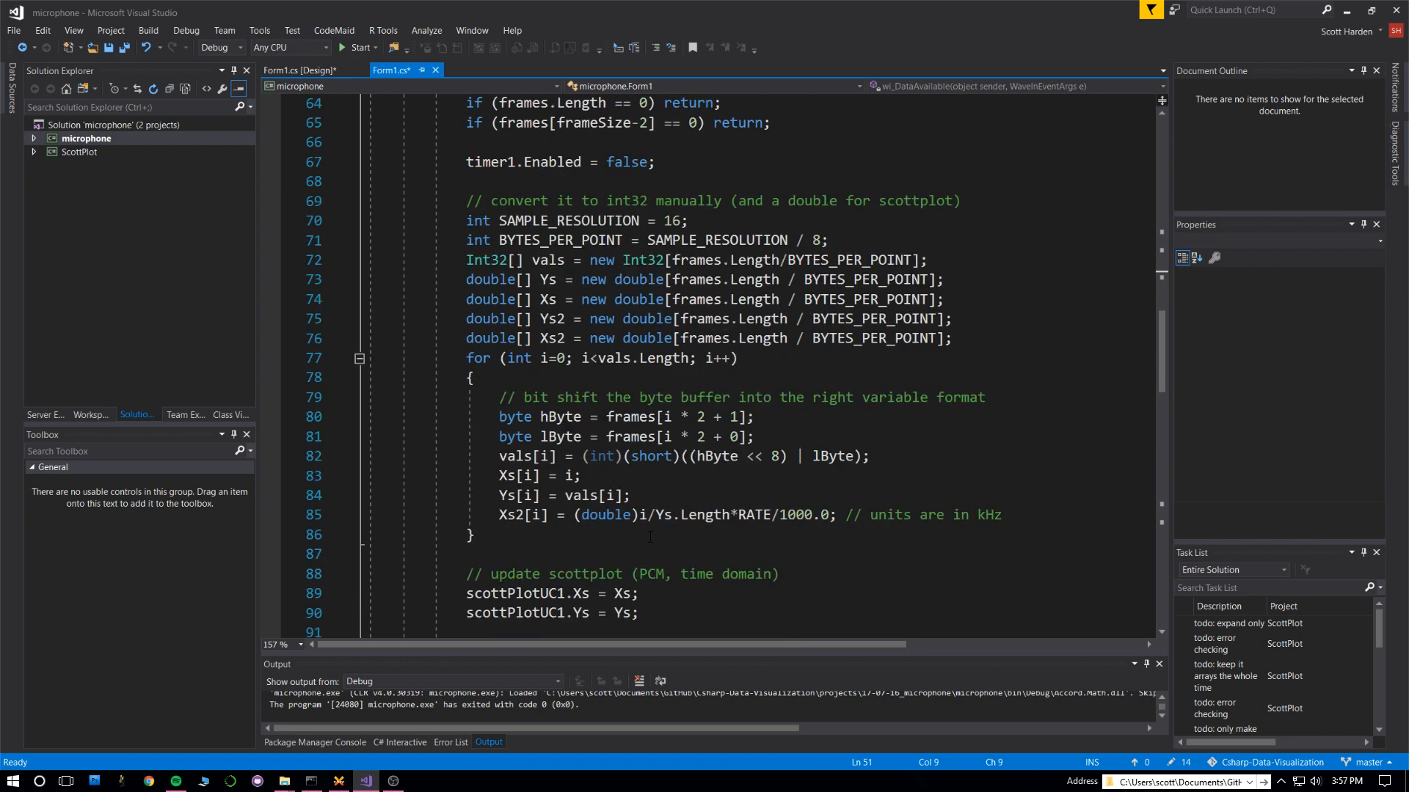
pyautogui.scroll(-3)
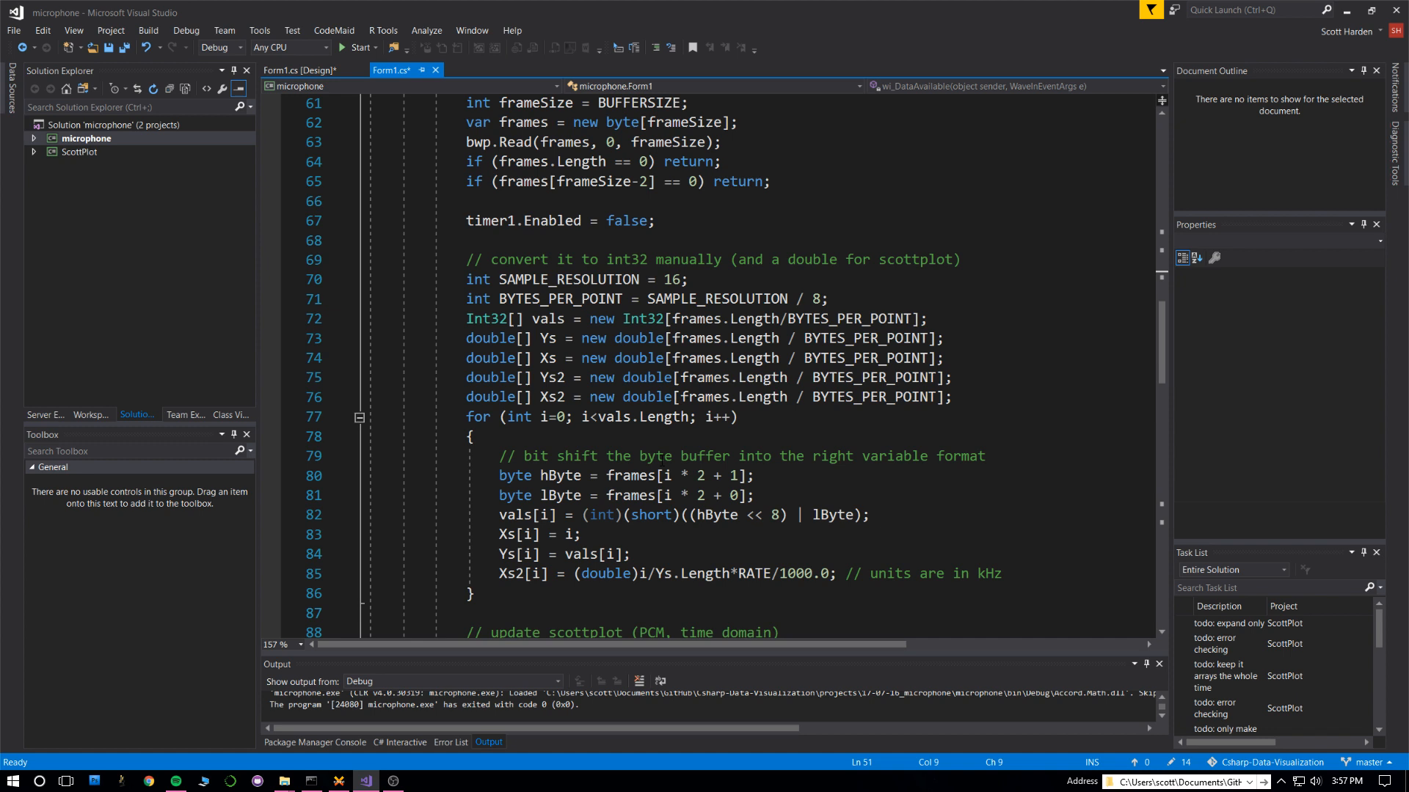
pyautogui.click(680, 278)
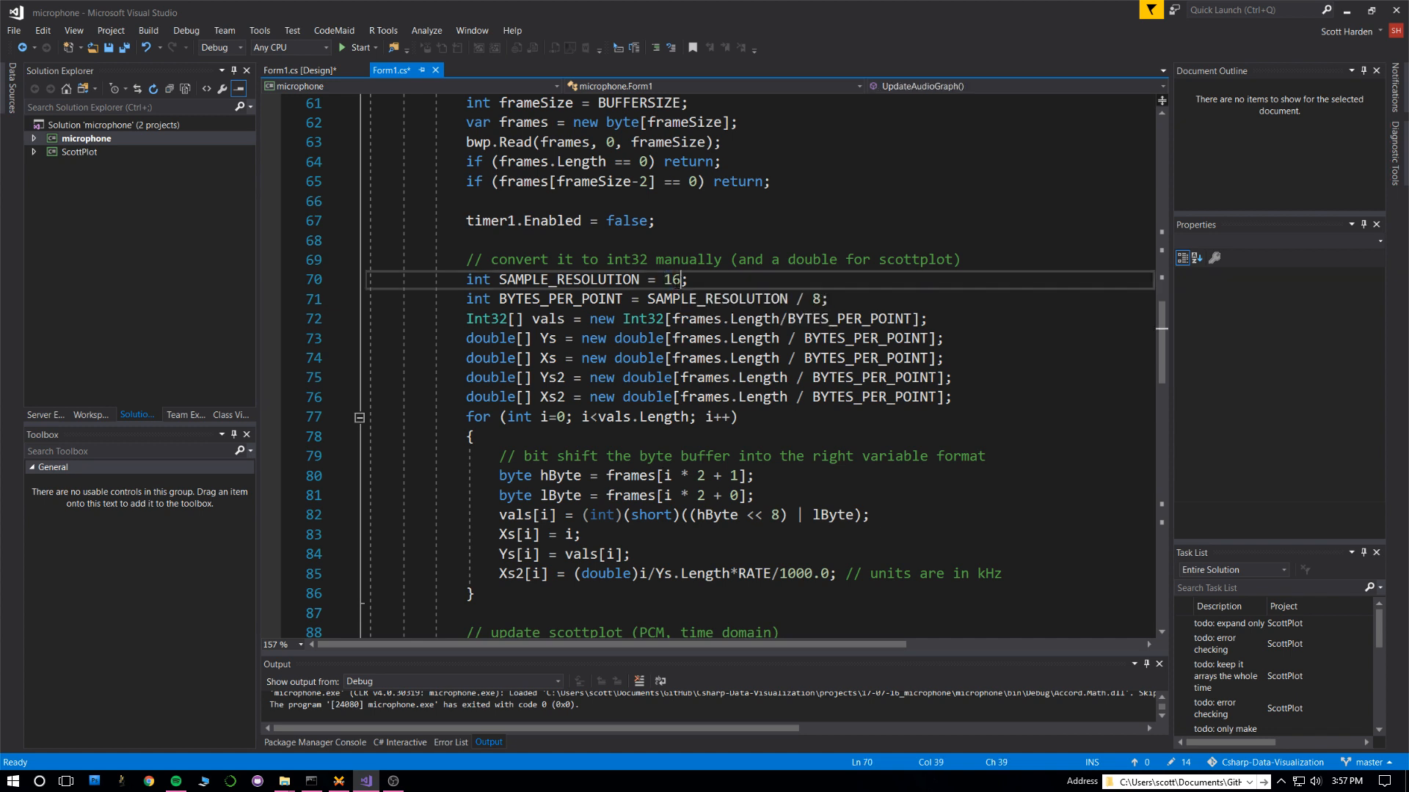
pyautogui.doubleClick(671, 279)
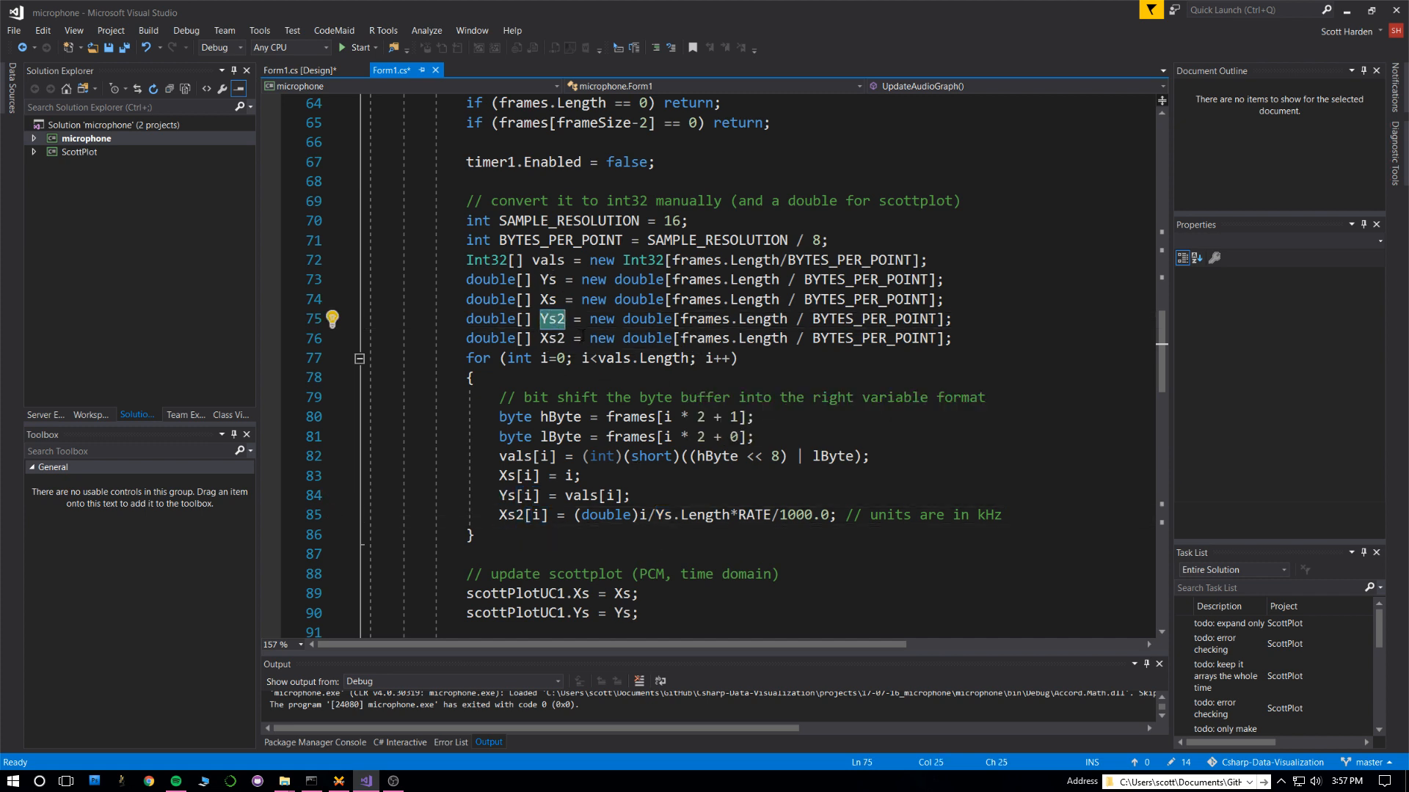
pyautogui.moveTo(551, 337)
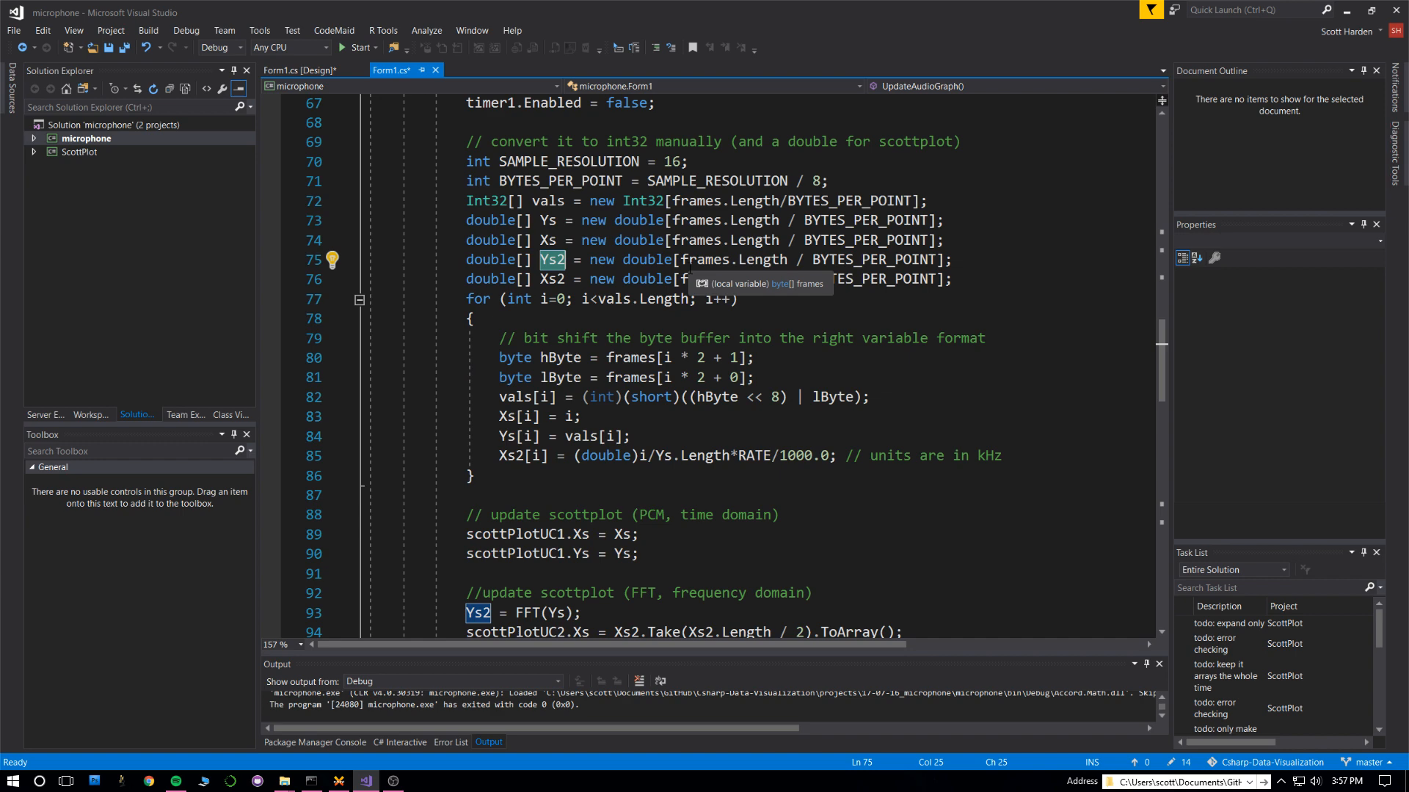
# Review the FFT call and graph-refresh lines, then return to Form1's designer
pyautogui.scroll(-3)
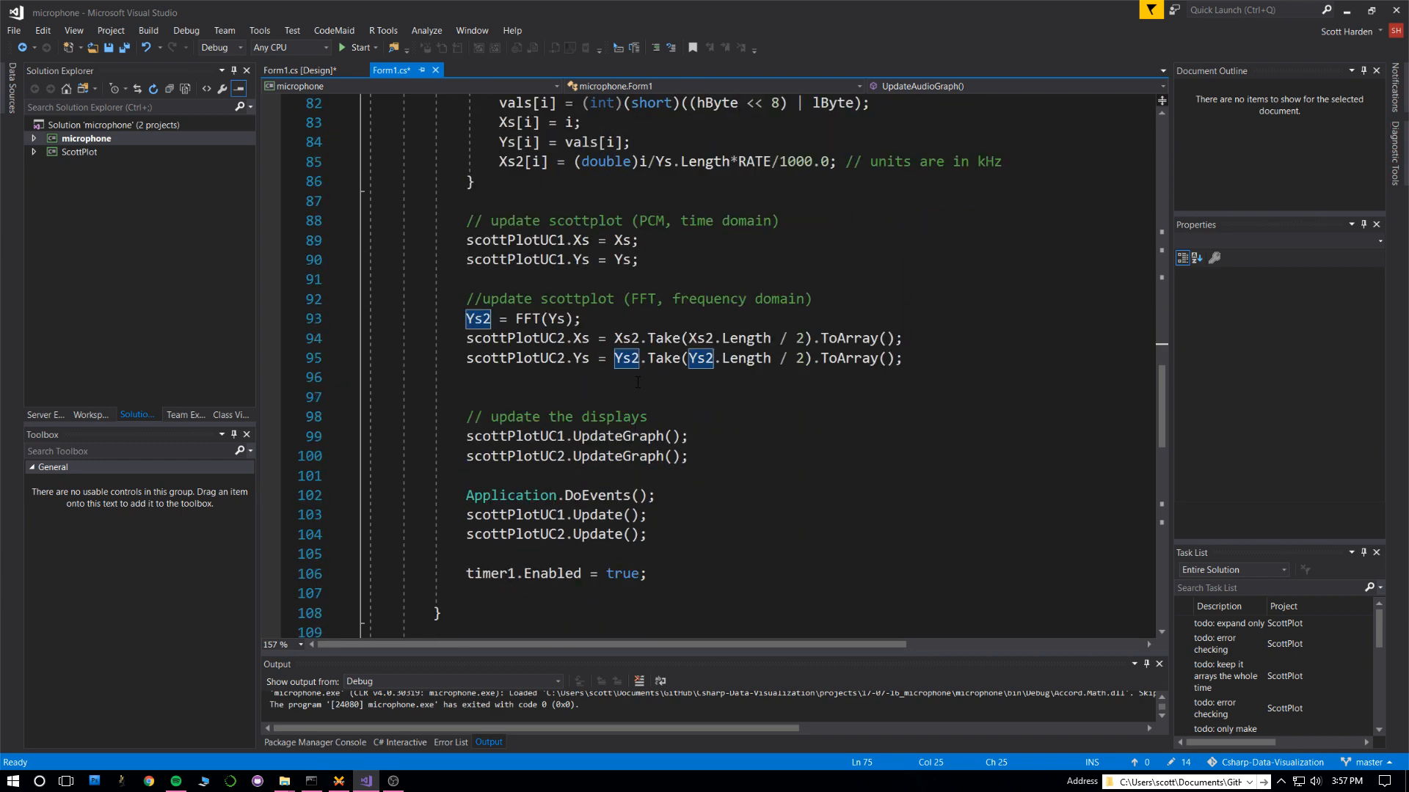
pyautogui.scroll(-3)
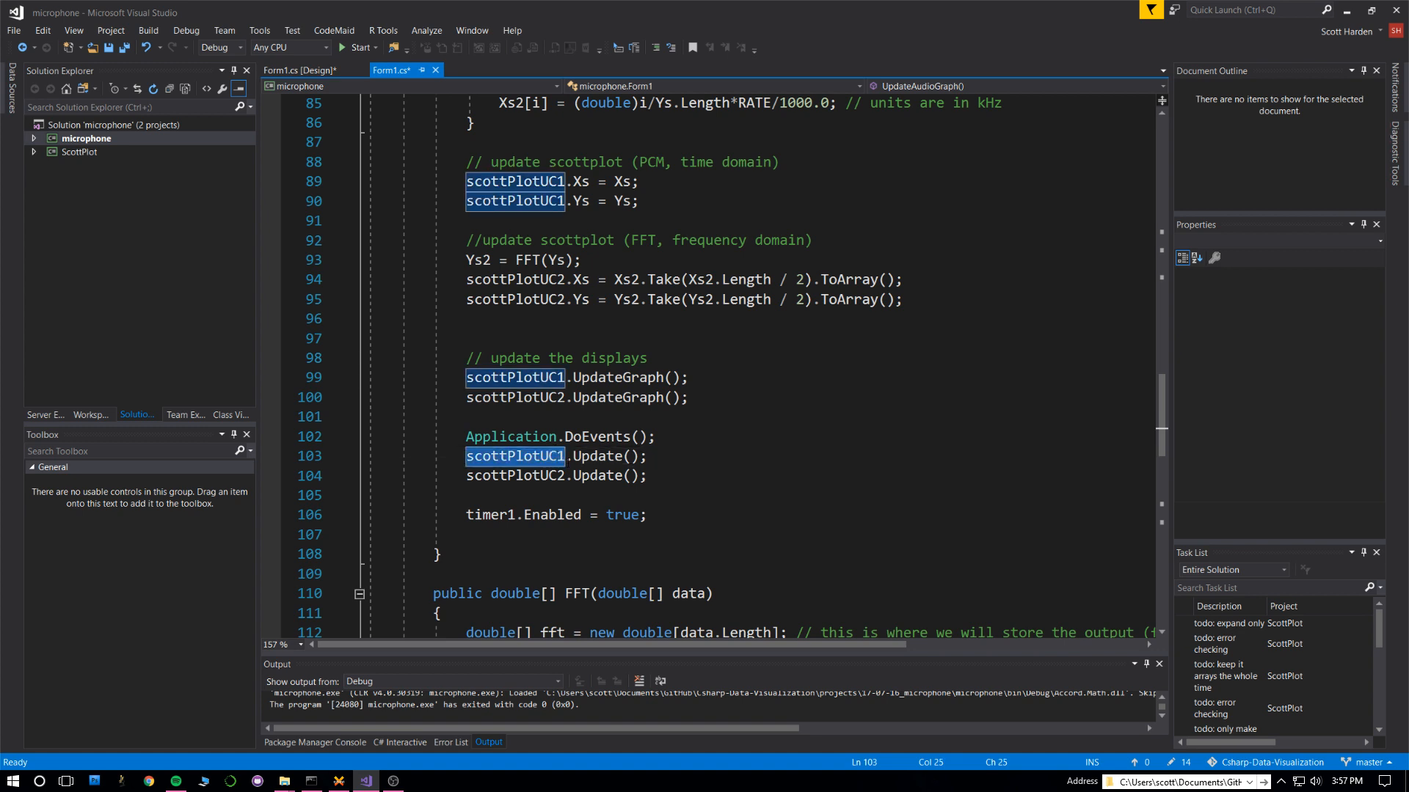
pyautogui.click(301, 70)
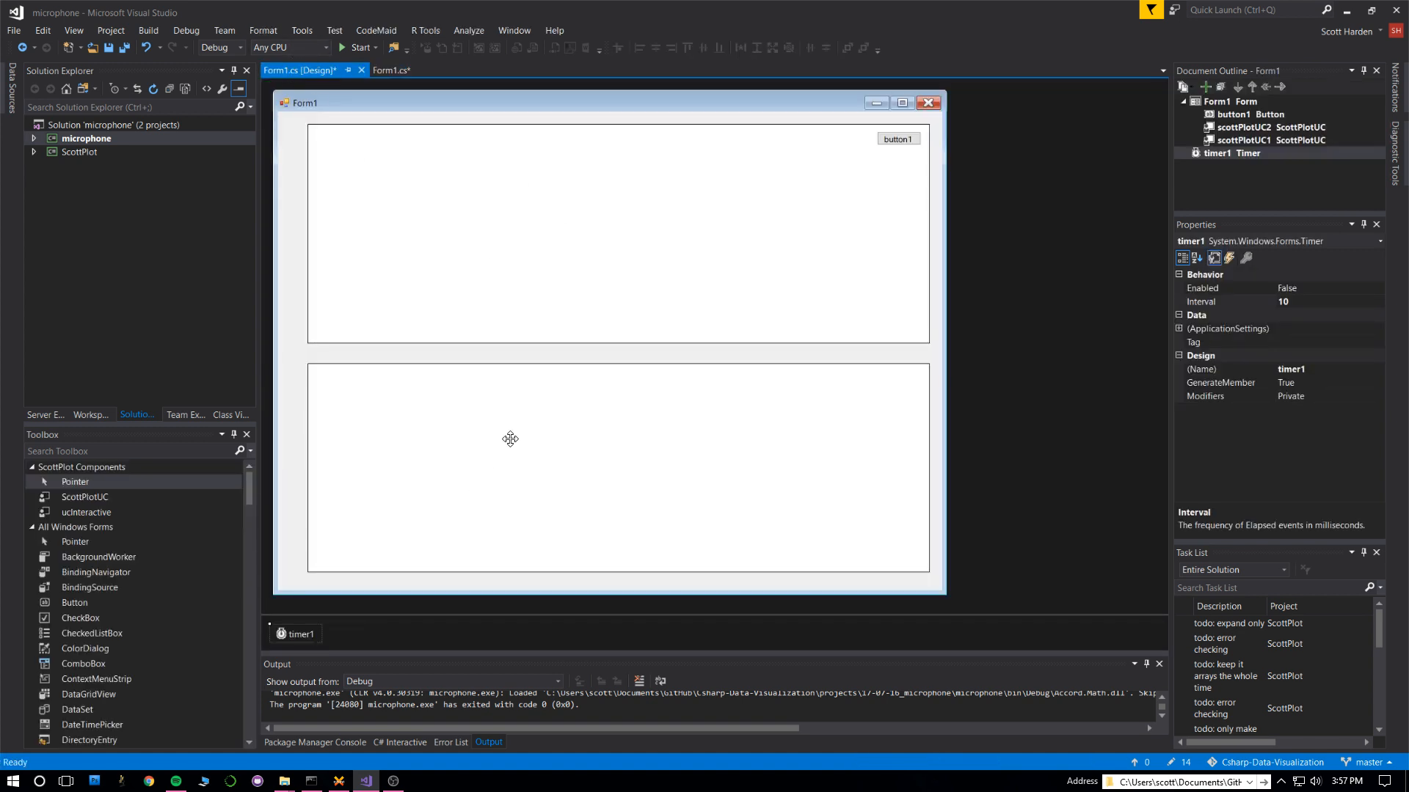
# Confirm the lower plot is scottPlotUC2 and return to the code that updates it
pyautogui.click(607, 467)
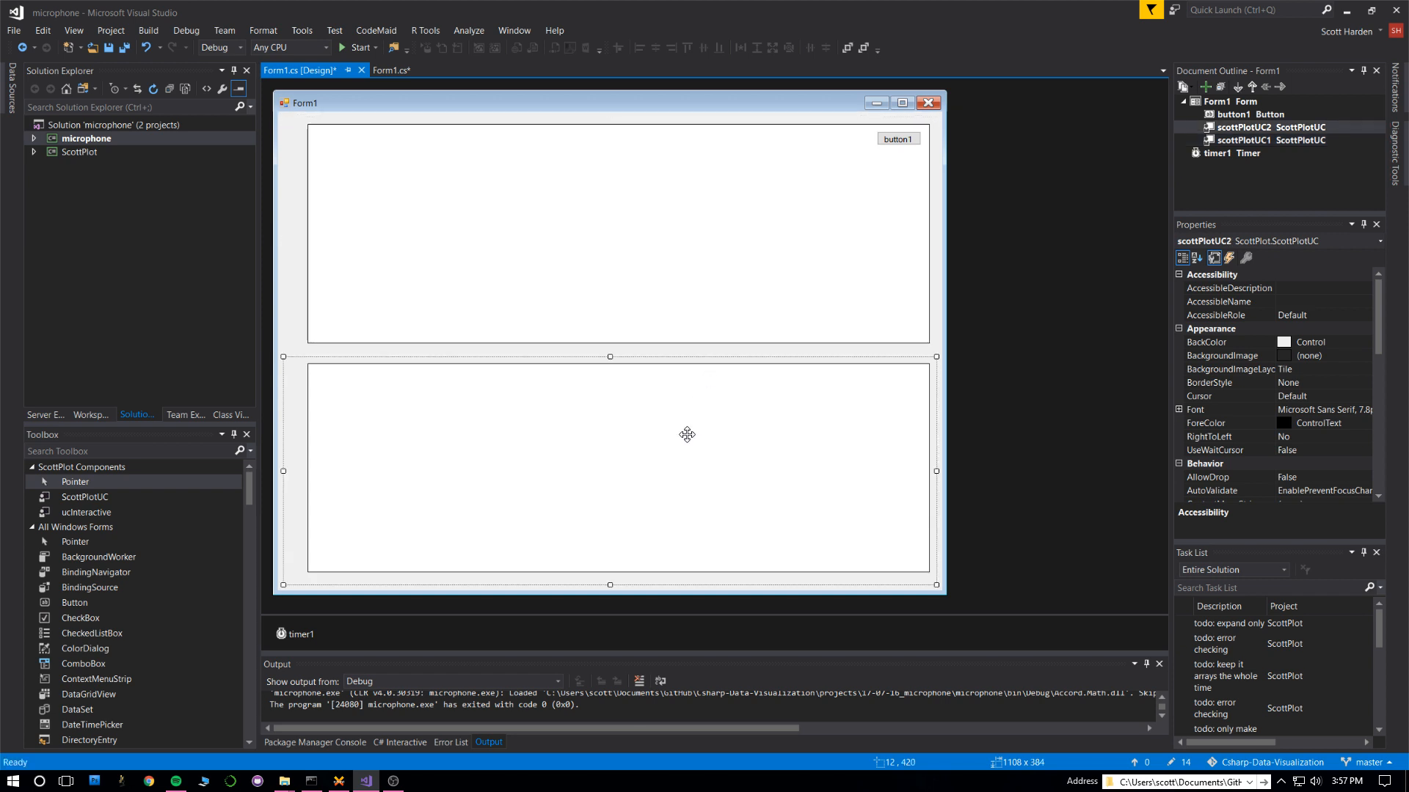
pyautogui.click(391, 70)
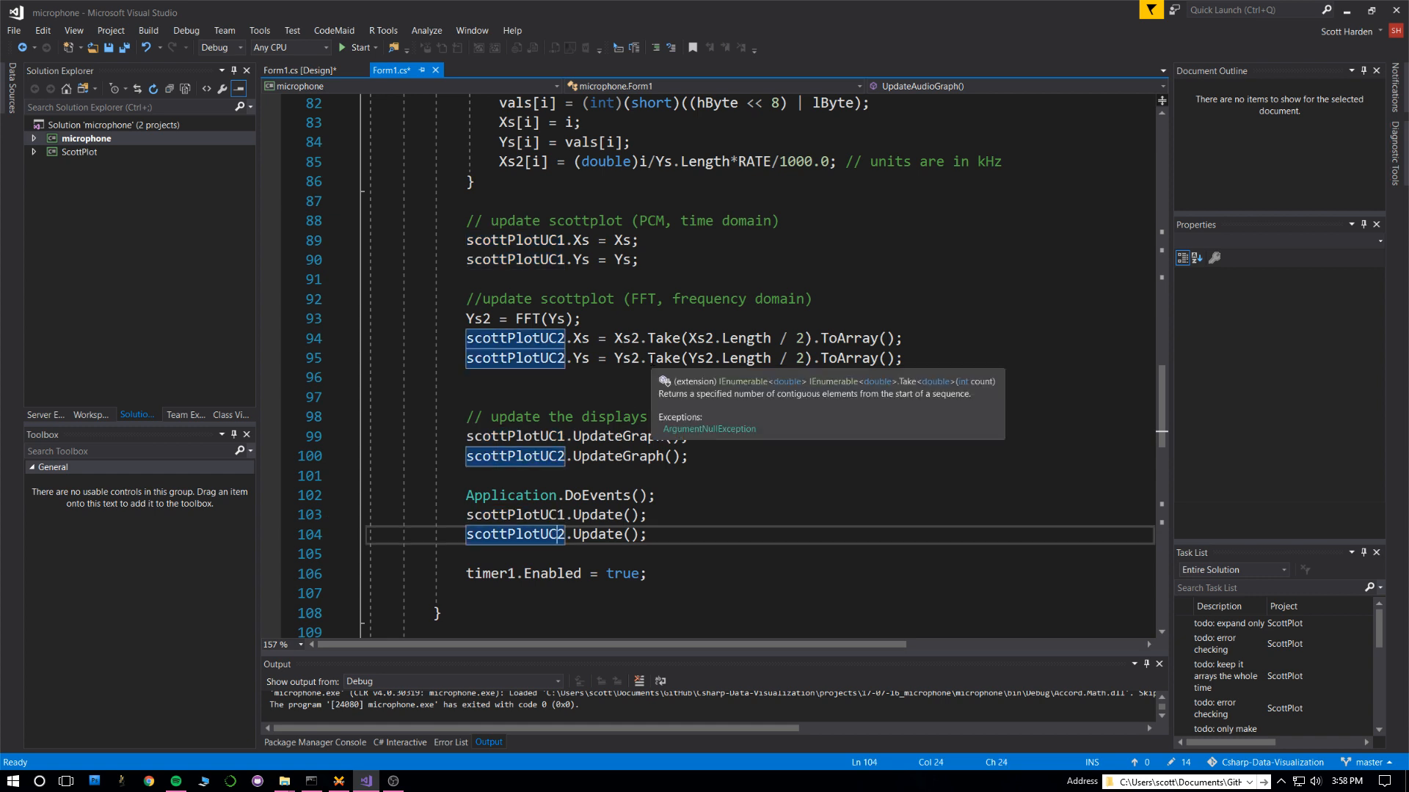
pyautogui.moveTo(723, 307)
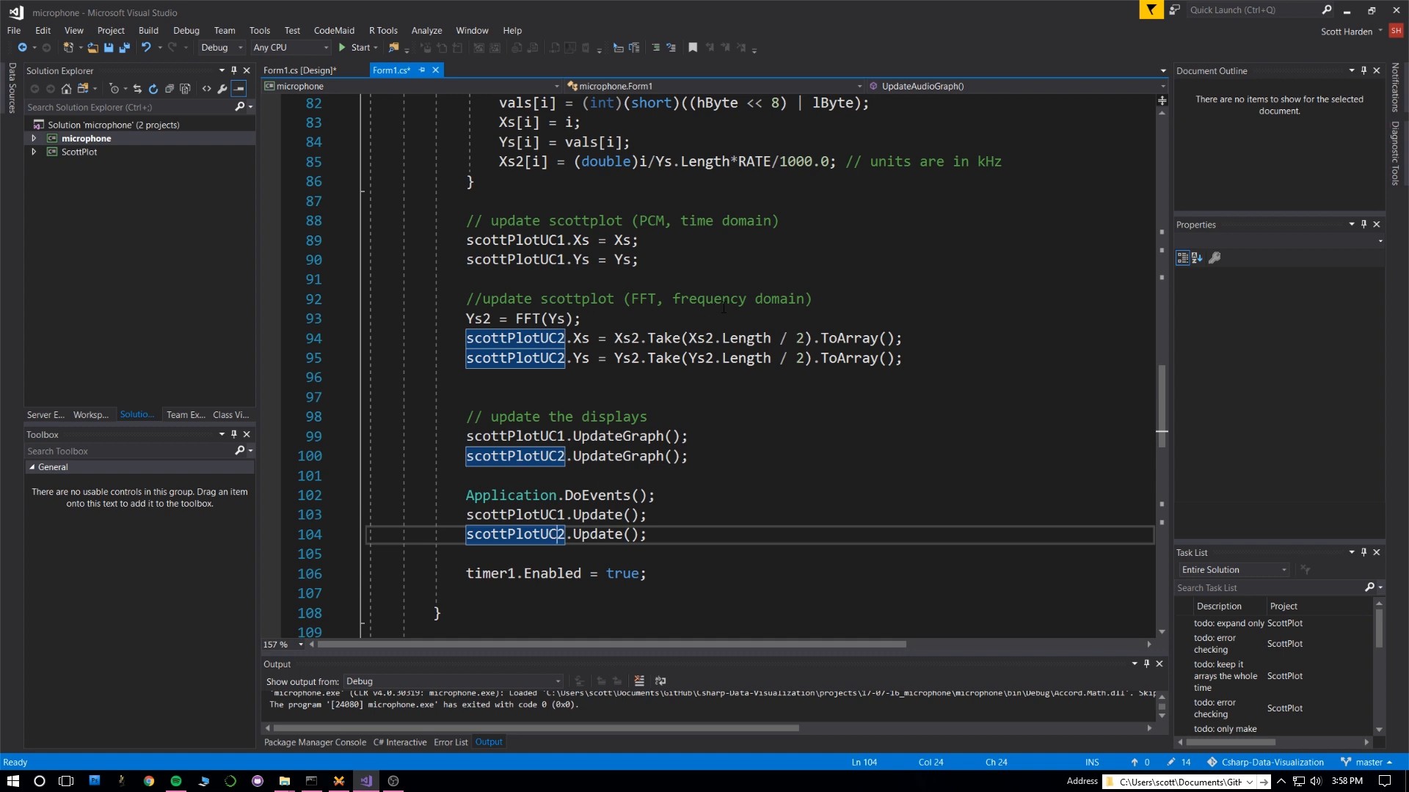
pyautogui.scroll(-3)
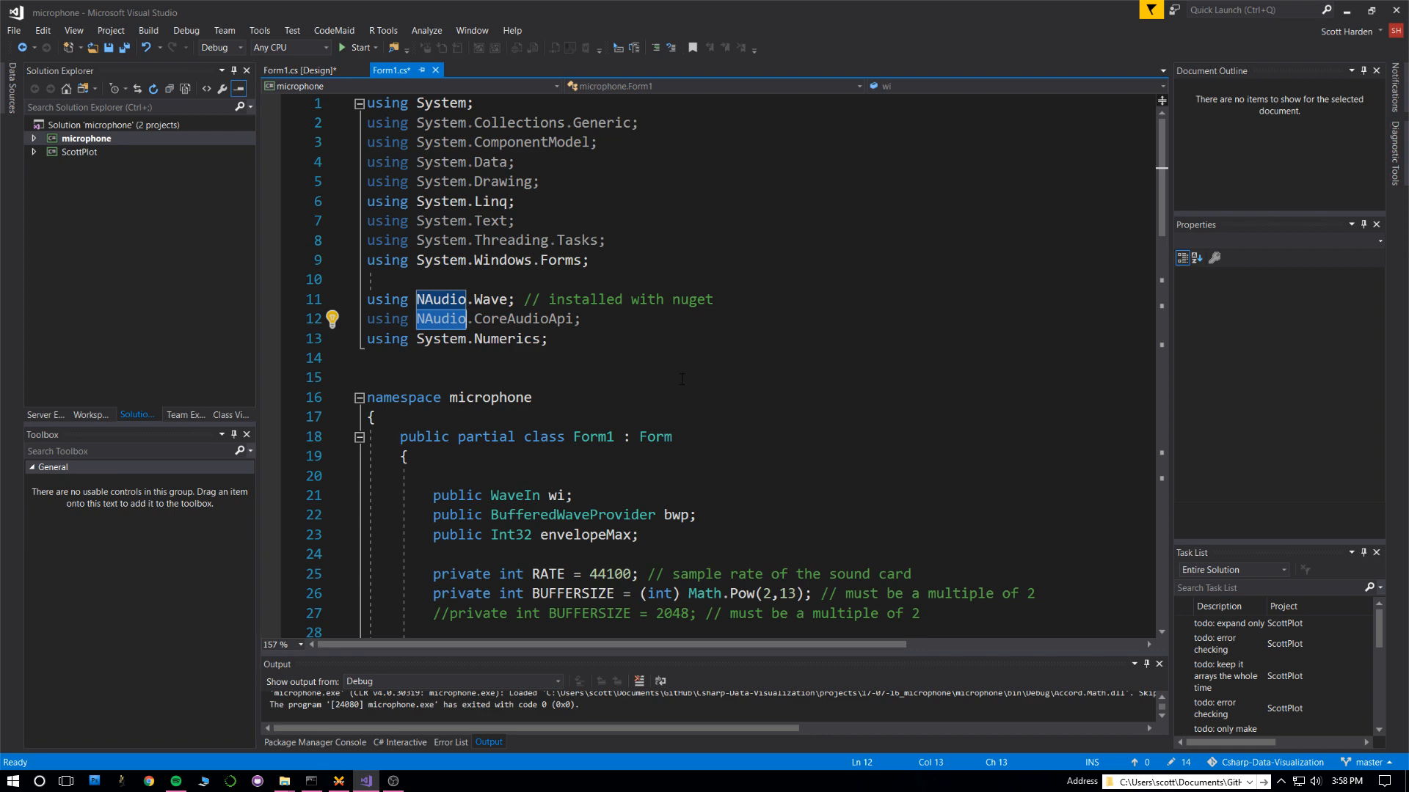
pyautogui.scroll(-3)
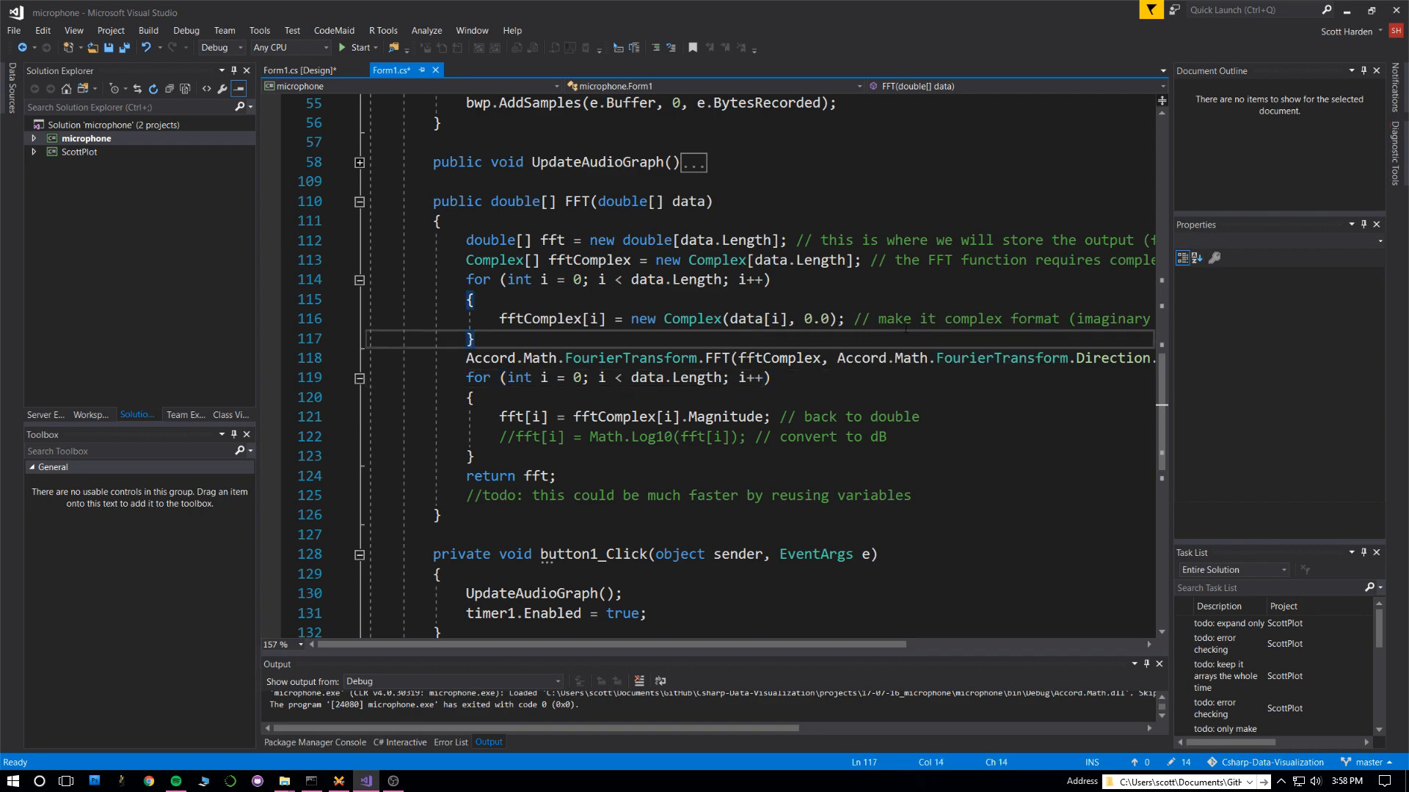
pyautogui.scroll(-3)
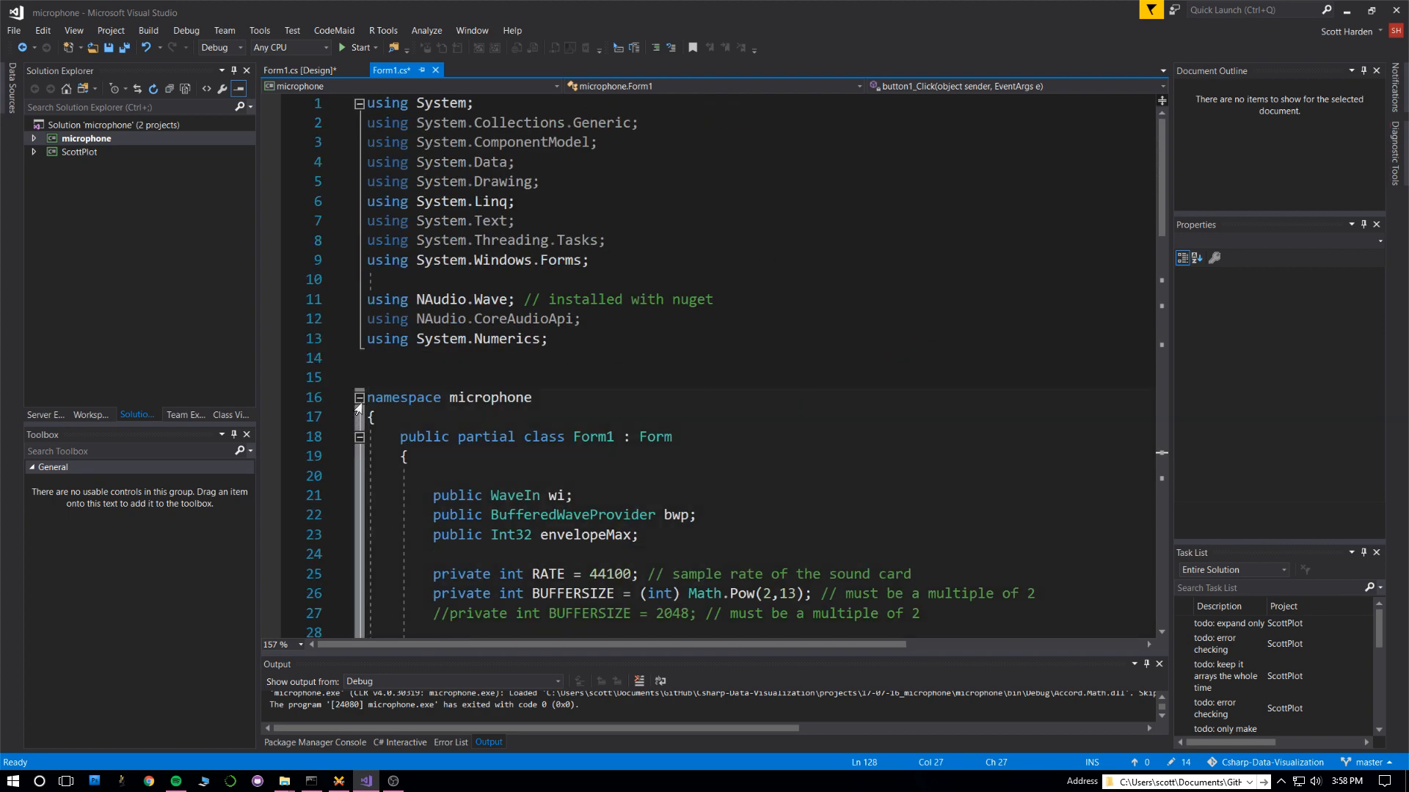
pyautogui.scroll(-3)
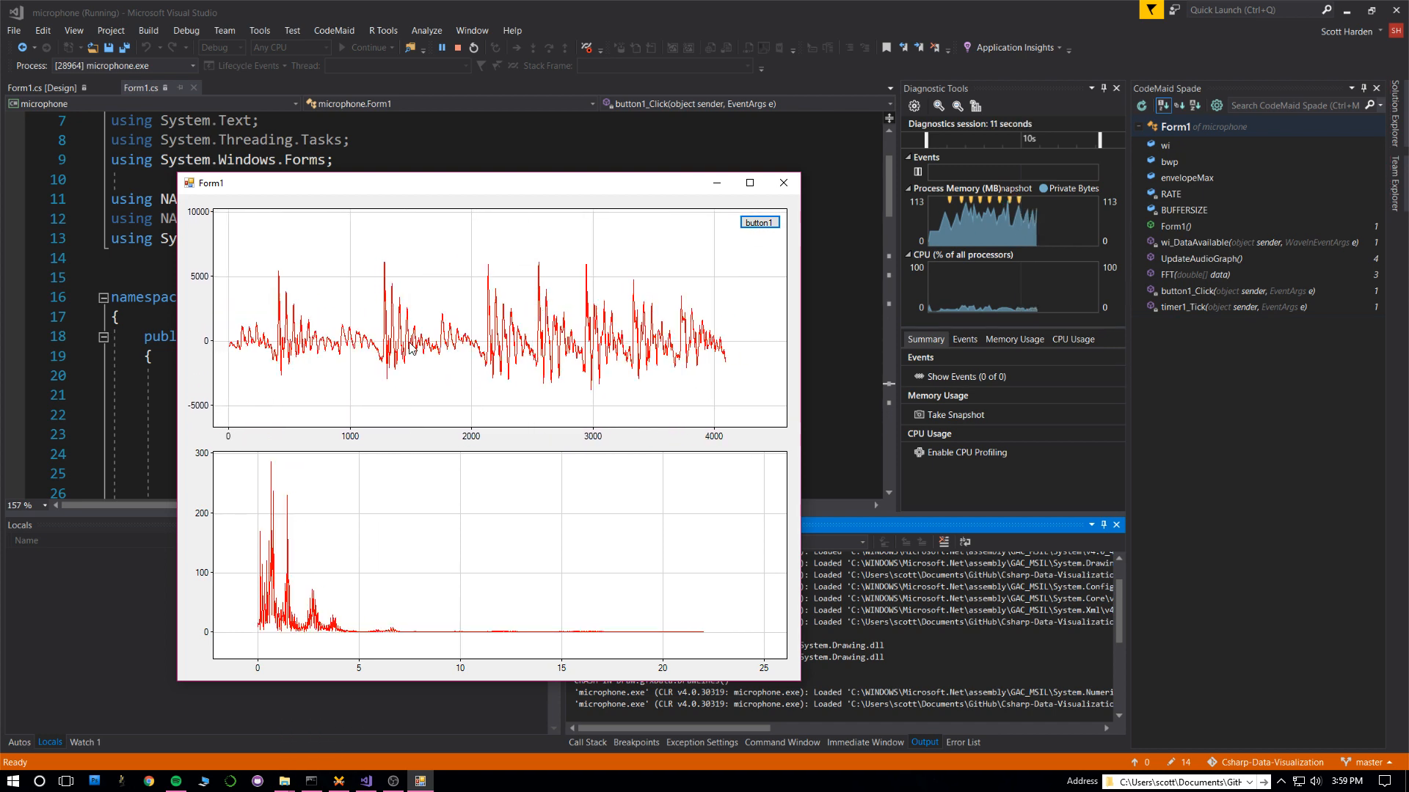
# Reposition the running app window while it plots the live waveform and spectrum
pyautogui.moveTo(449, 182); pyautogui.dragTo(578, 195)
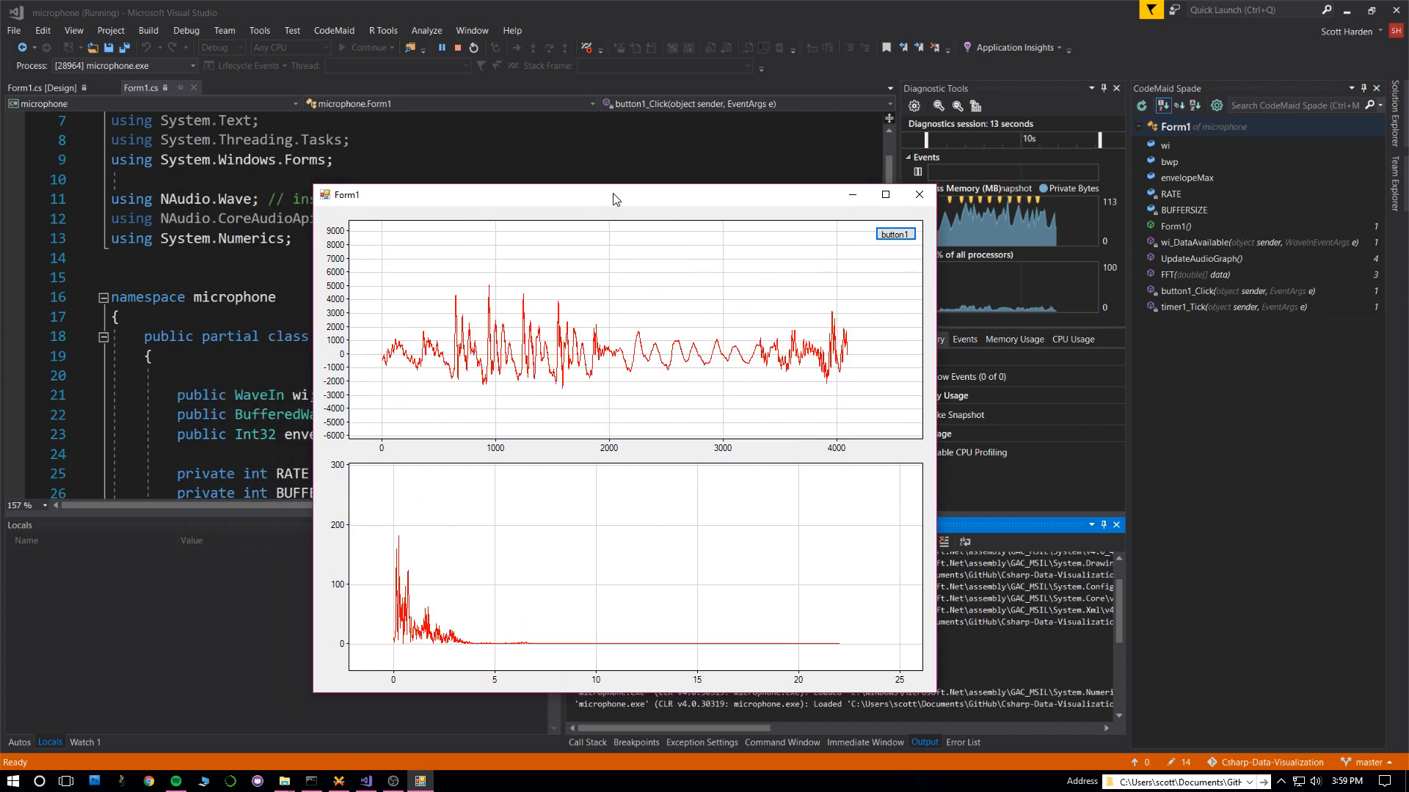